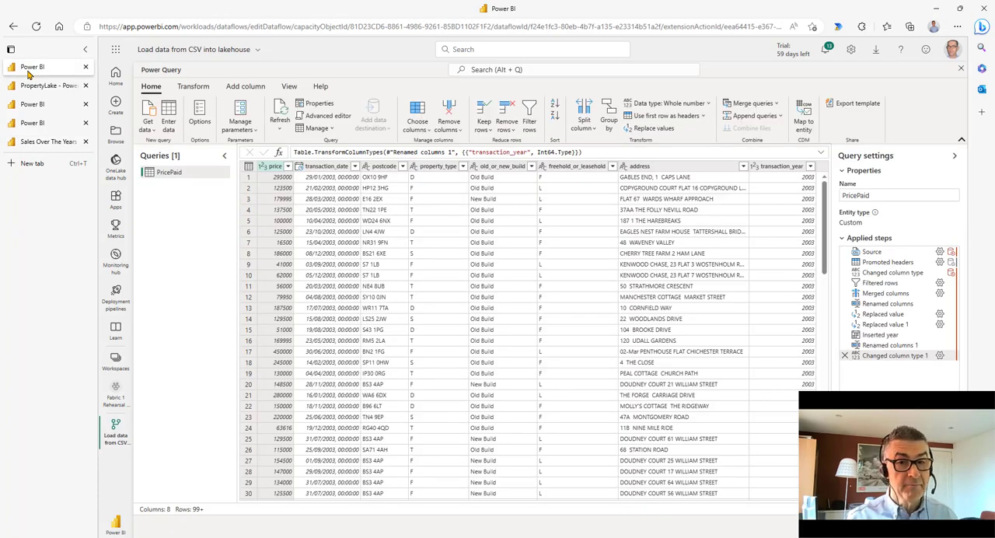
Review the SQL query results, lakehouse model and the Sales Over The Years report.
left_click(47, 86)
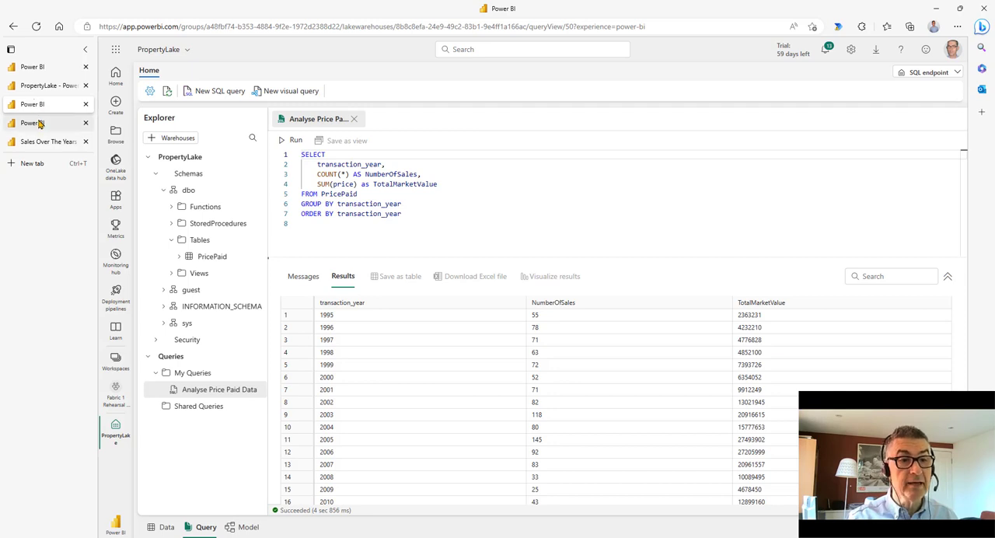
left_click(248, 526)
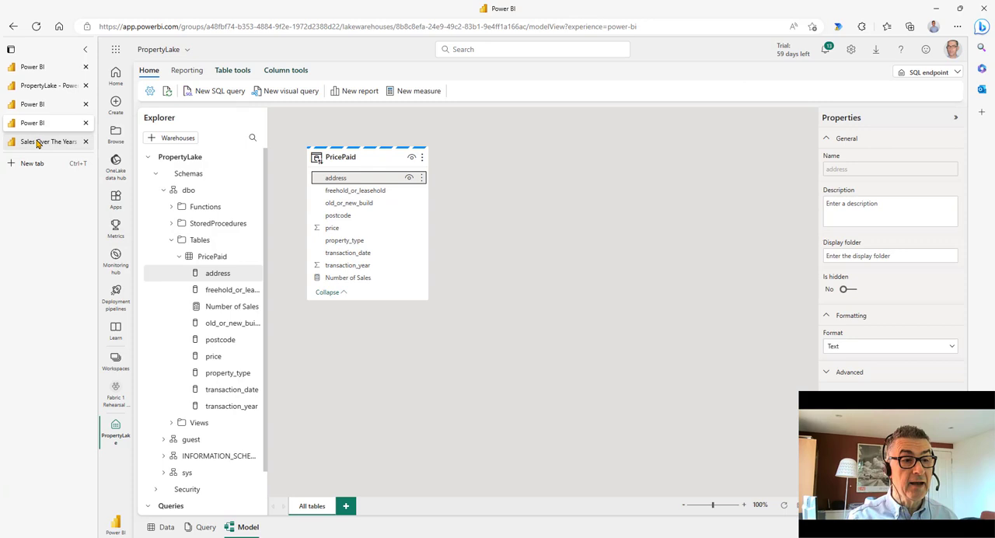
left_click(42, 141)
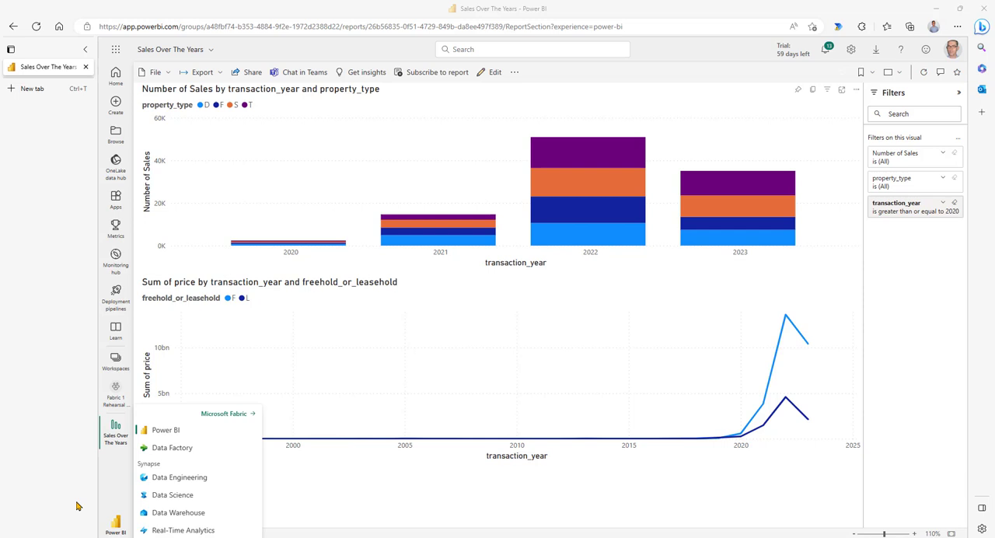
mouse_move(126, 374)
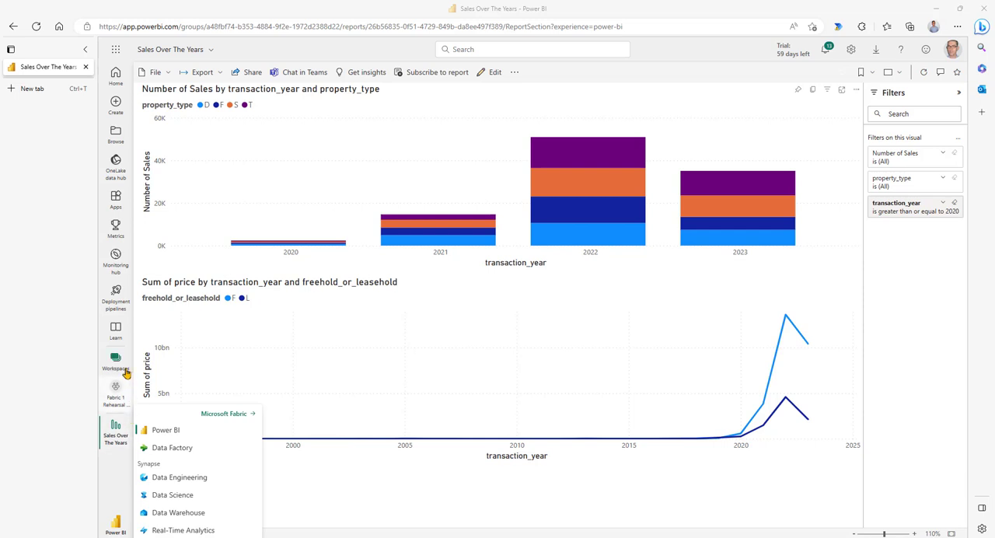
Create a new workspace named Fabric Lesson 01.
left_click(116, 362)
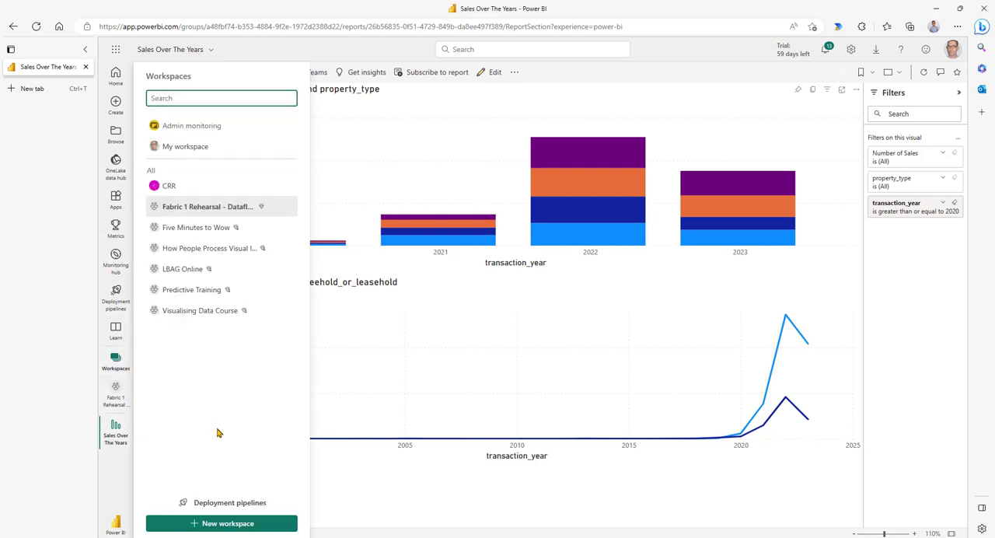
left_click(221, 524)
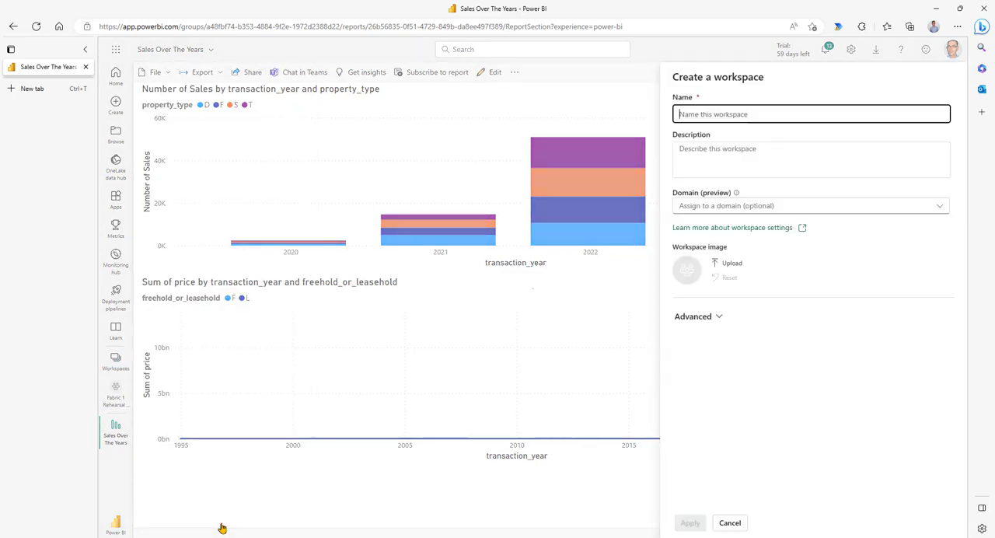
type("Fabric Lesson 01")
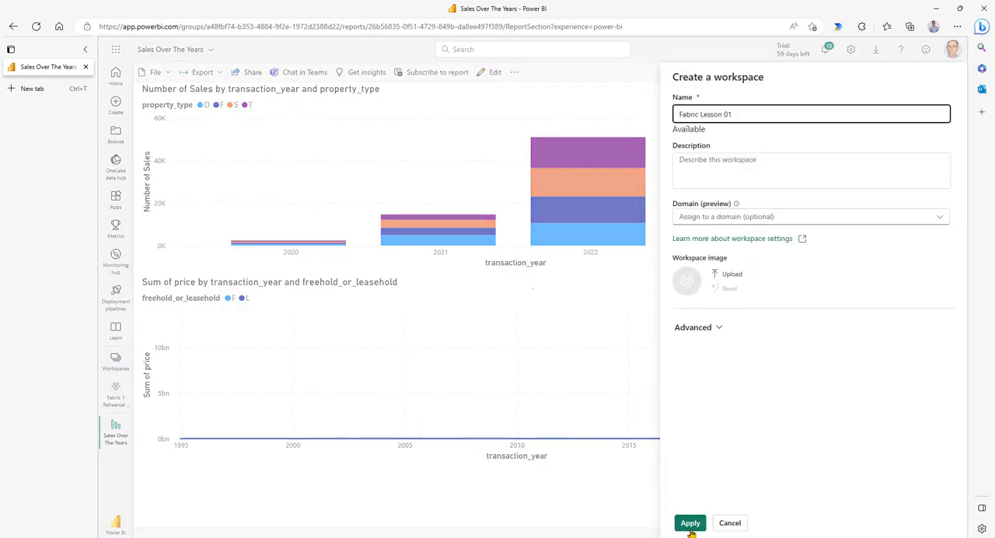
left_click(690, 522)
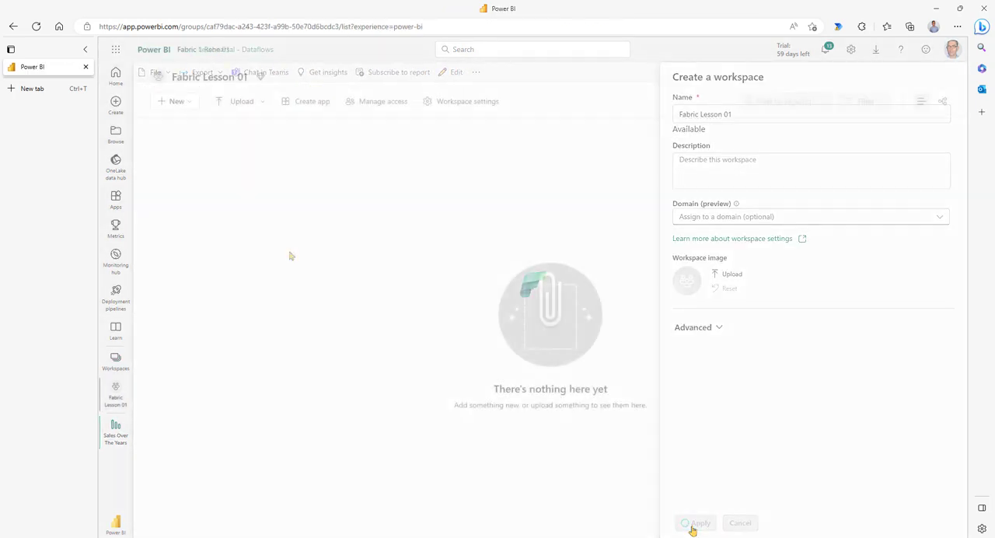
left_click(696, 522)
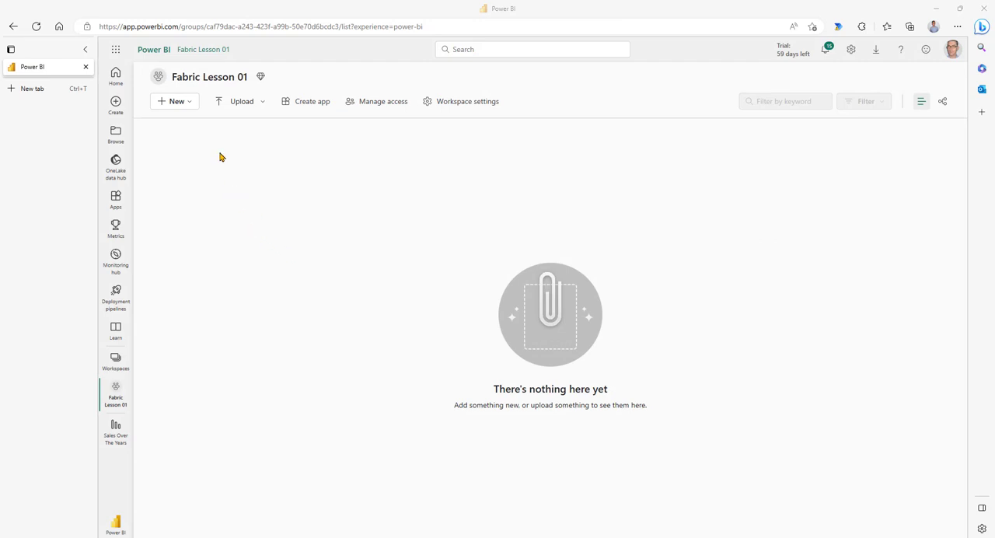
Create a lakehouse named PropertySalesLake in the new workspace.
left_click(175, 101)
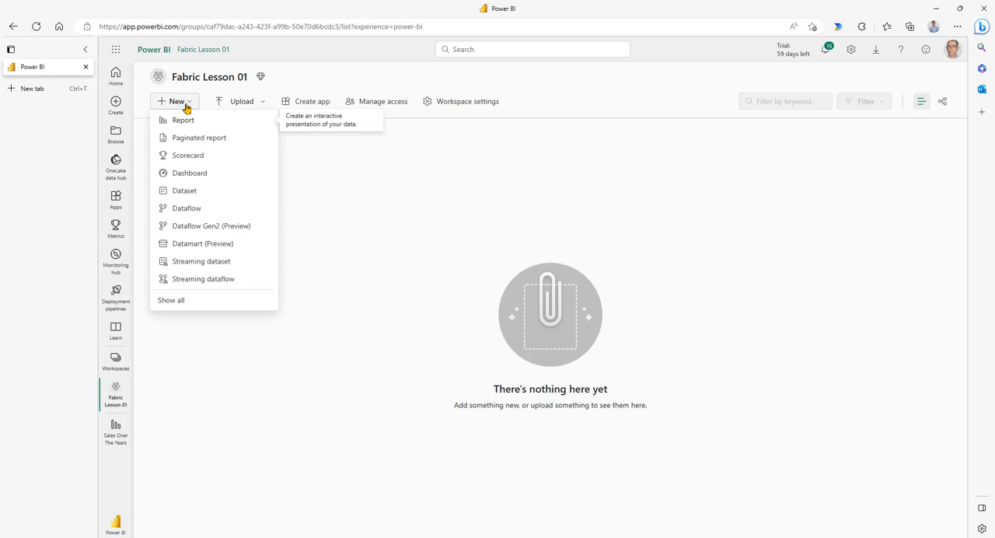
left_click(171, 300)
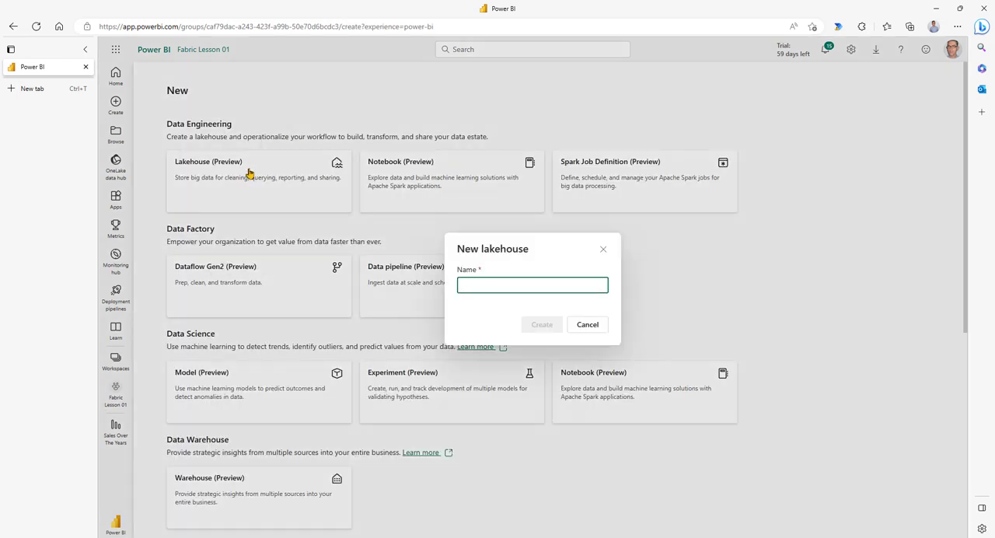
type("PropertySalesLake")
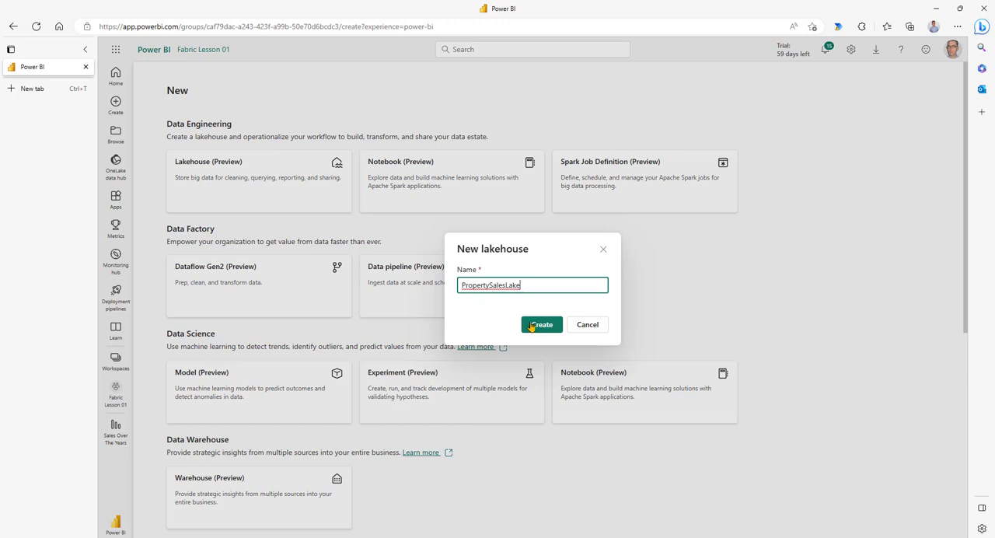
left_click(542, 324)
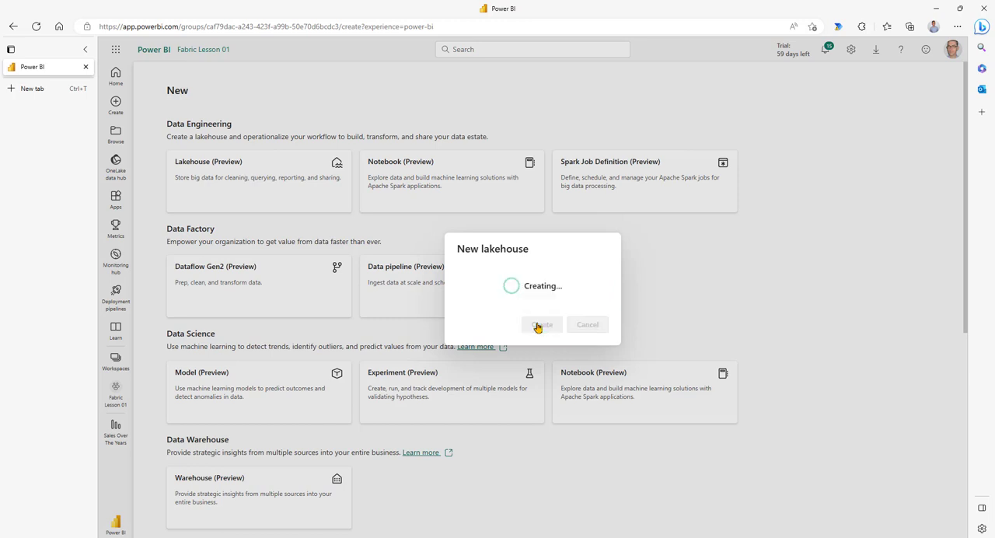
left_click(542, 325)
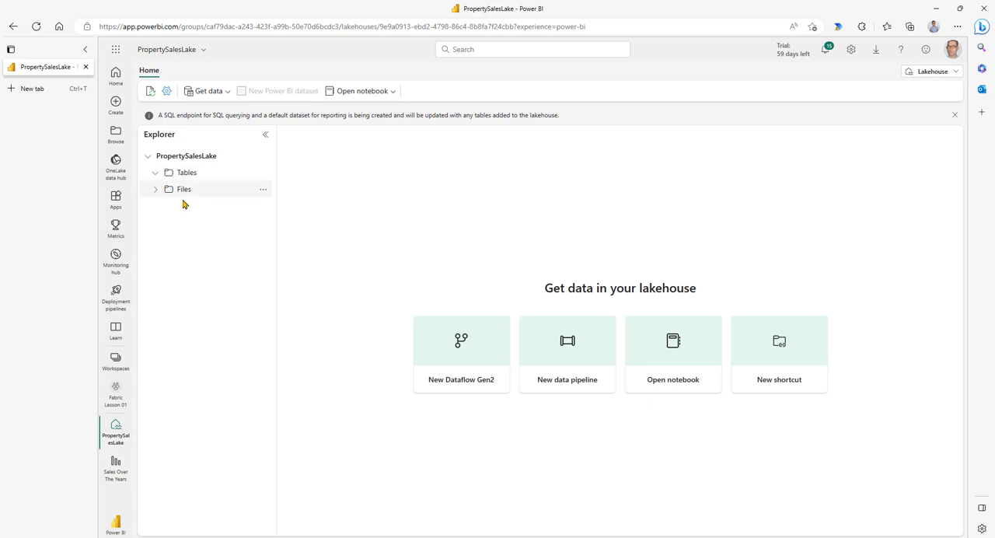
Inspect the lakehouse Tables and Files folders, then return to the Fabric Lesson 01 workspace.
left_click(155, 172)
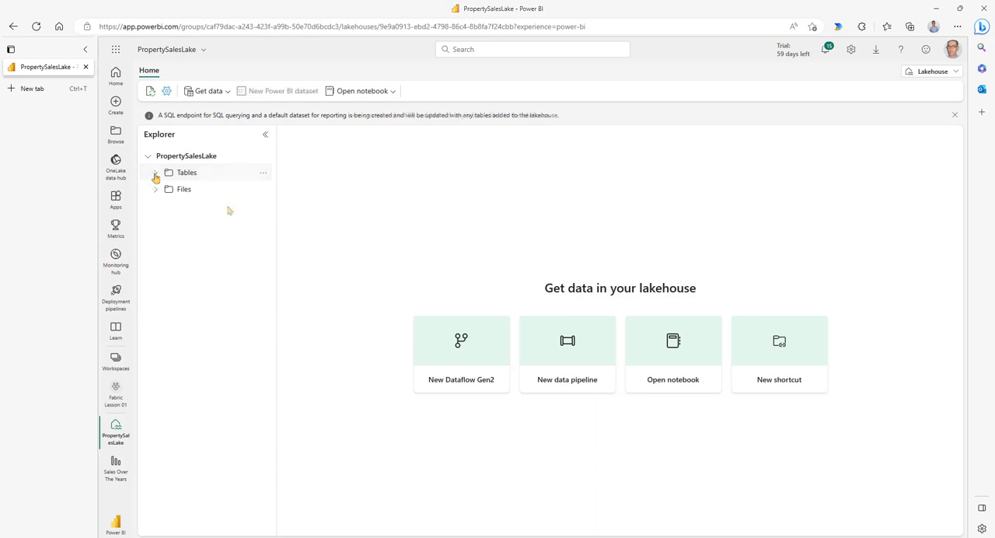
left_click(155, 172)
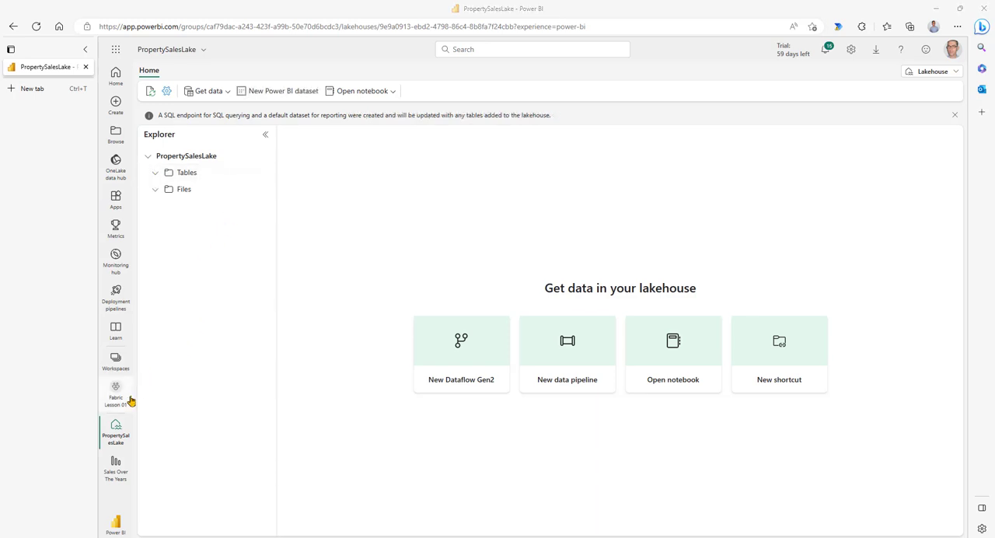
left_click(116, 393)
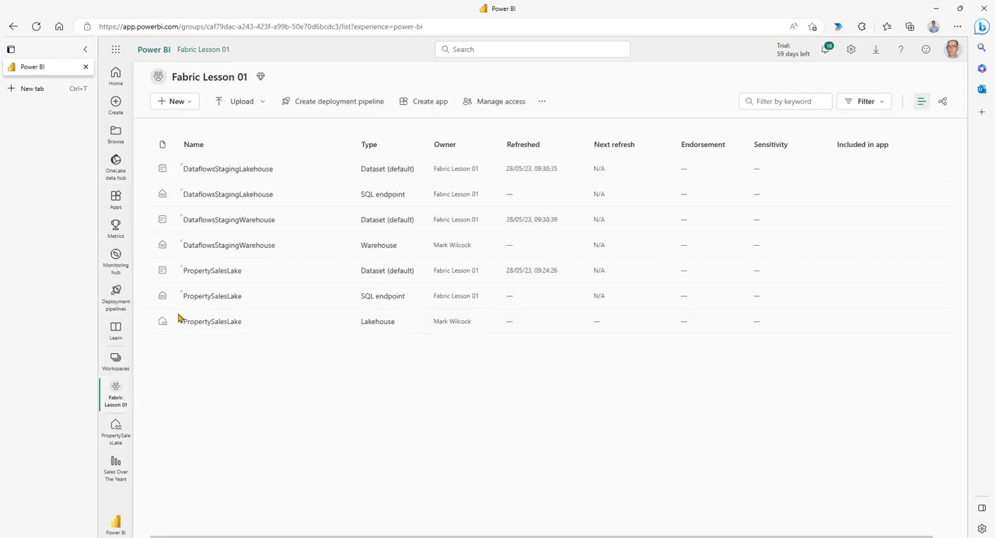
mouse_move(154, 260)
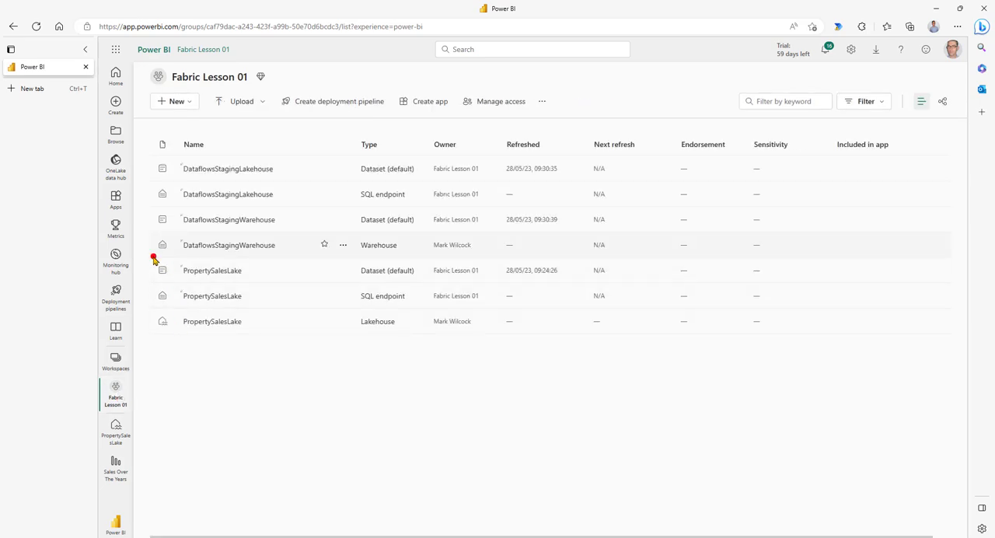
mouse_move(227, 331)
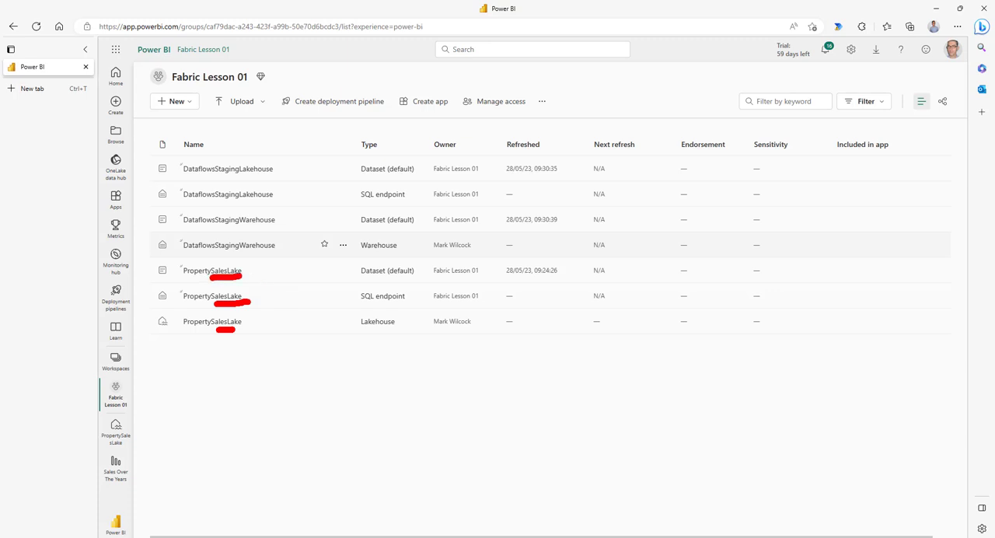
Start a new dataflow and connect to the pp-2023-02 price-paid CSV via the existing storage connection.
left_click(174, 102)
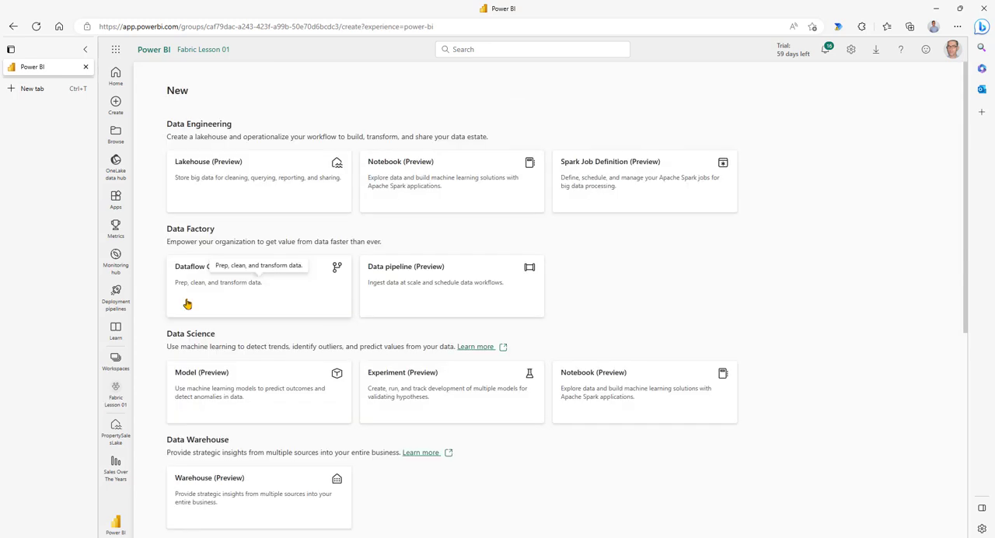
mouse_move(266, 284)
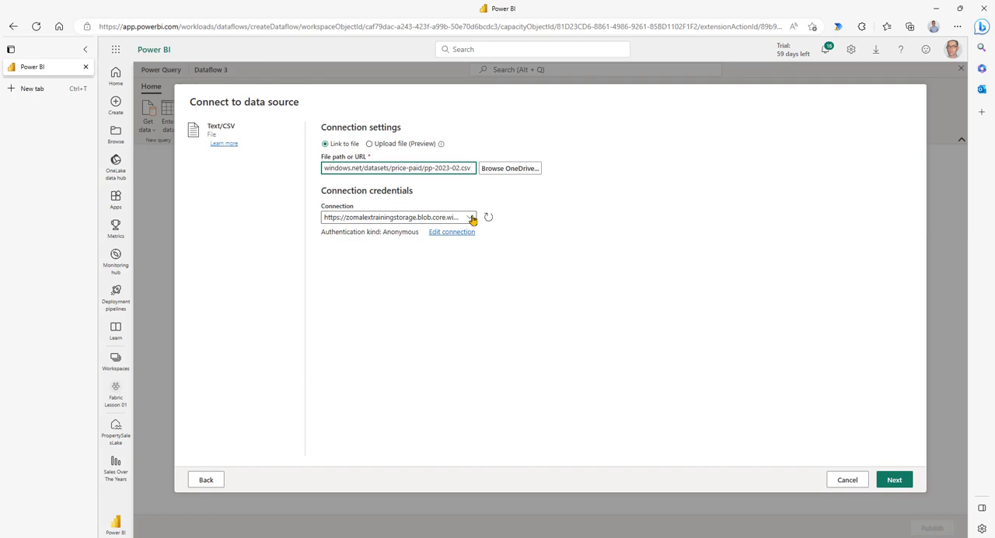
left_click(470, 217)
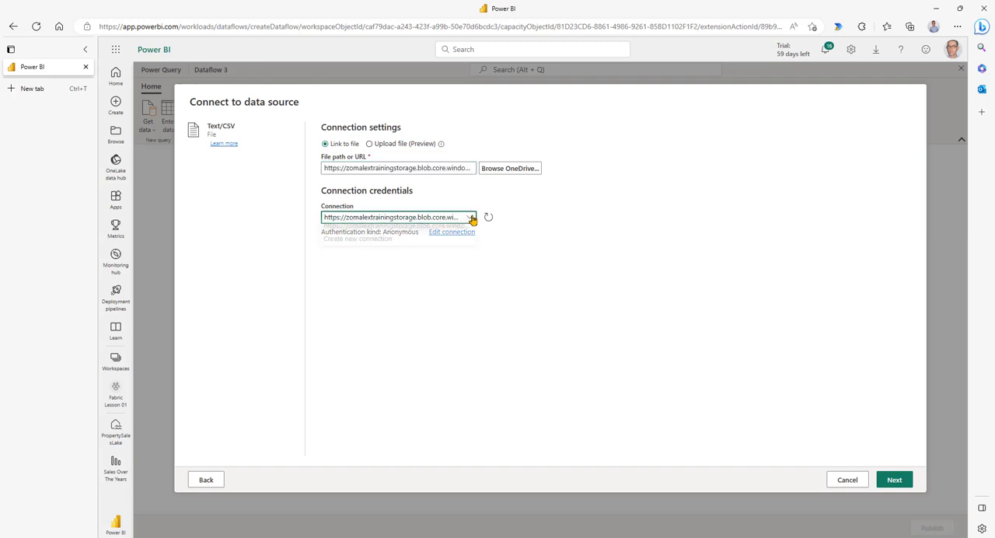
left_click(470, 217)
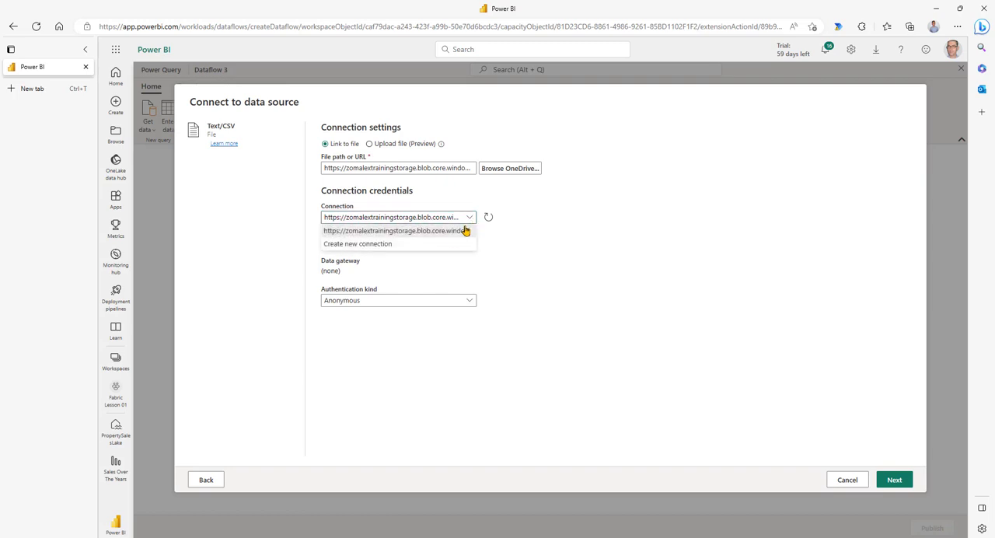
left_click(358, 244)
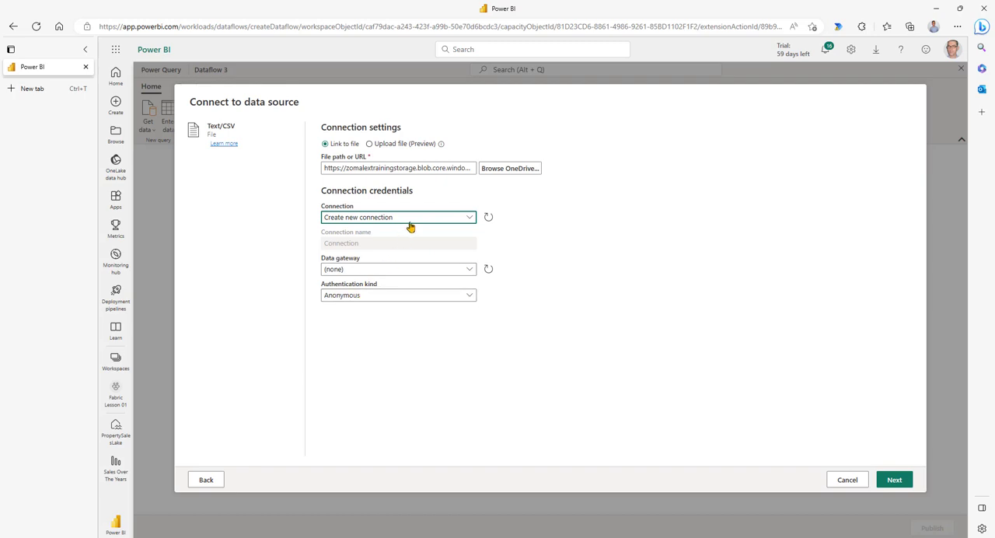
left_click(398, 217)
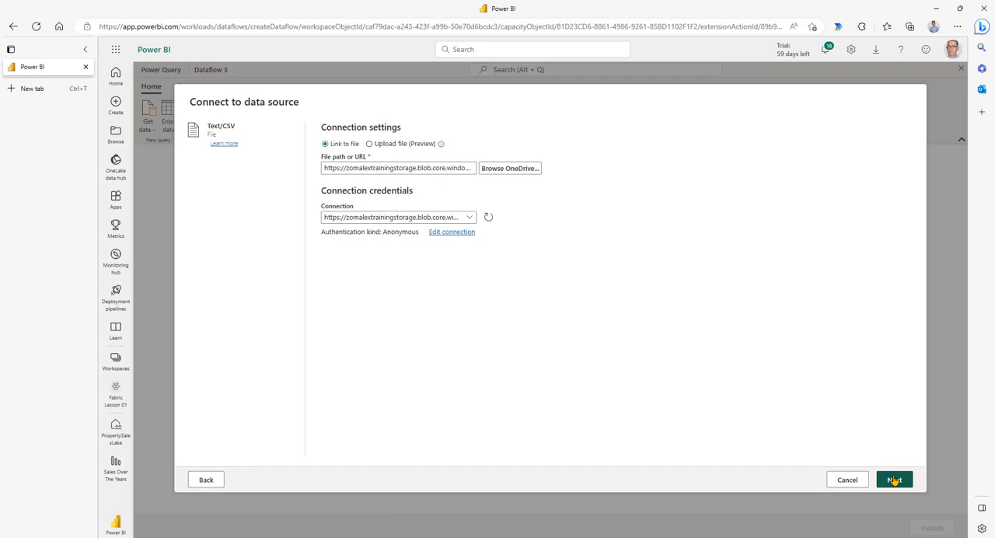
left_click(893, 479)
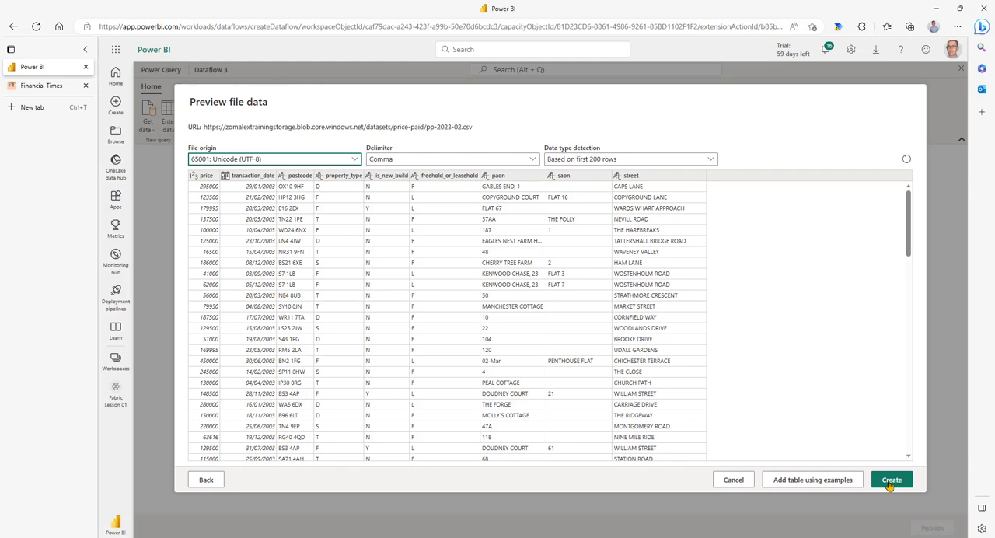
Create the pp-2023-02 query and convert transaction_date to Date/Time, replacing the current step.
left_click(891, 480)
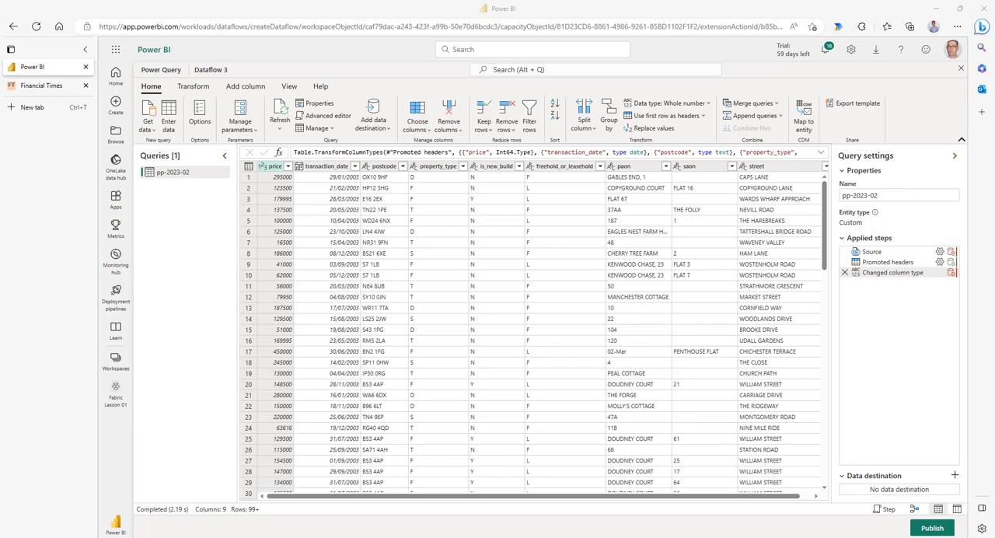
mouse_move(460, 109)
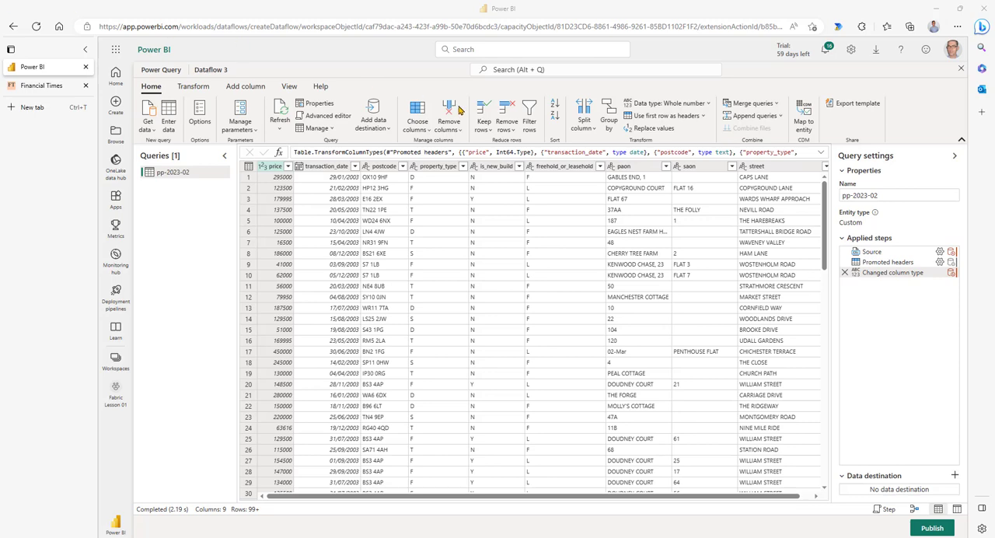
mouse_move(302, 170)
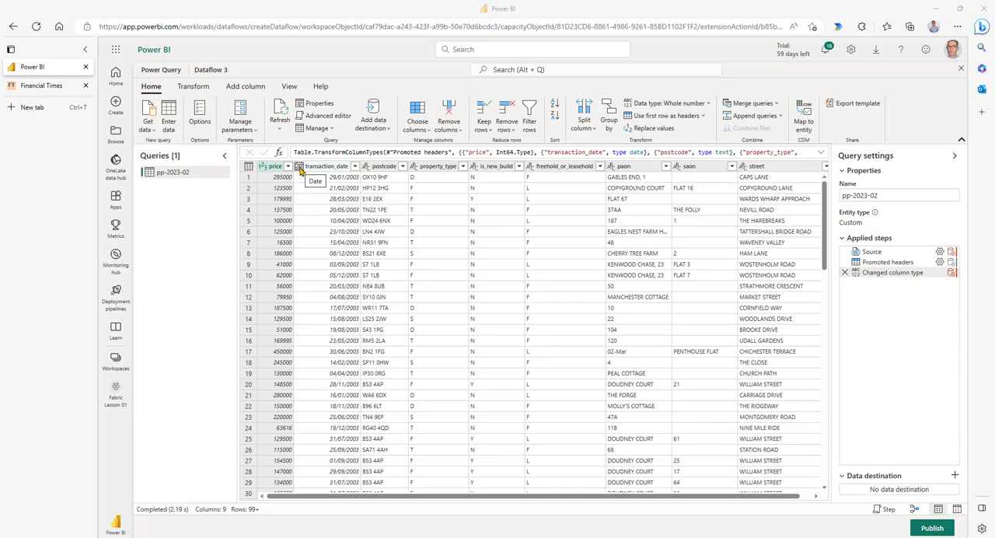
left_click(301, 165)
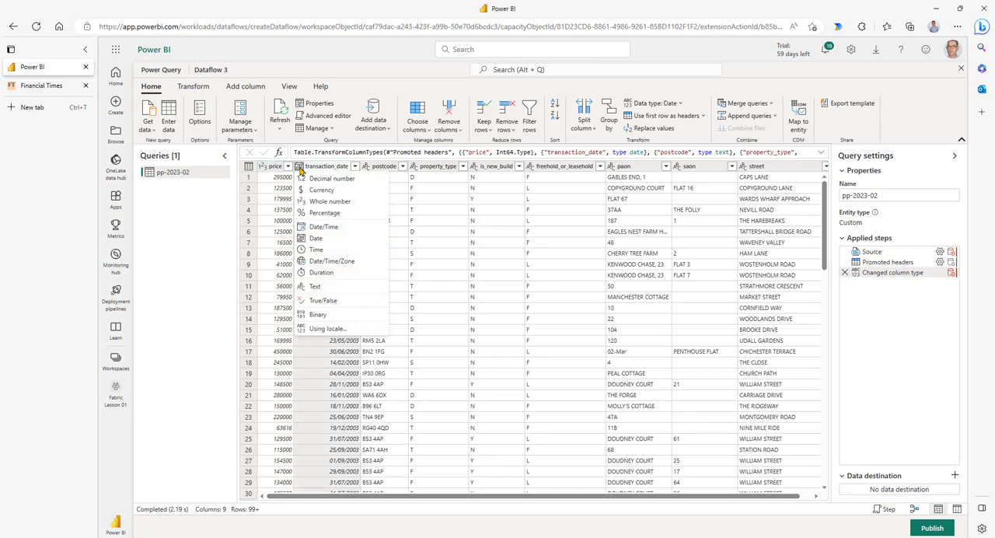
mouse_move(315, 202)
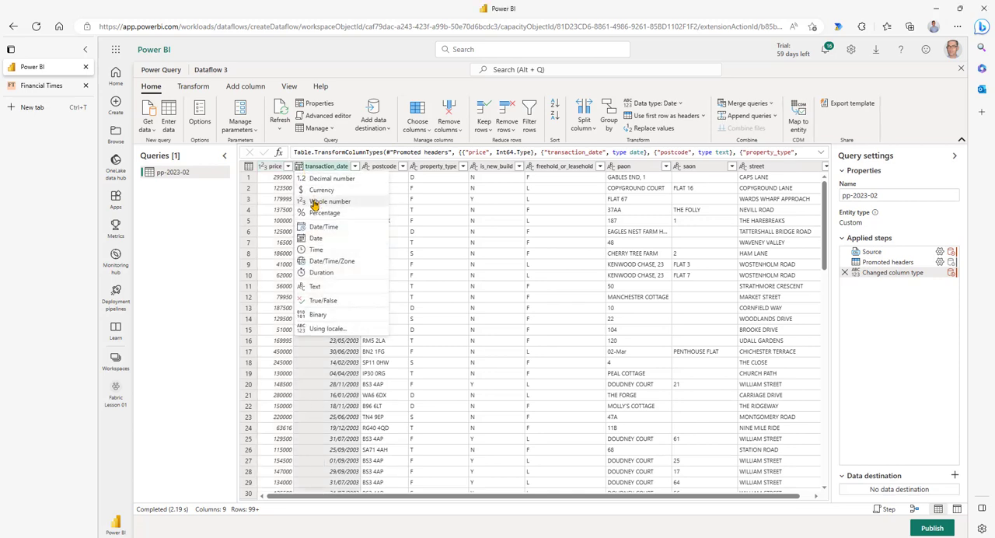
left_click(316, 238)
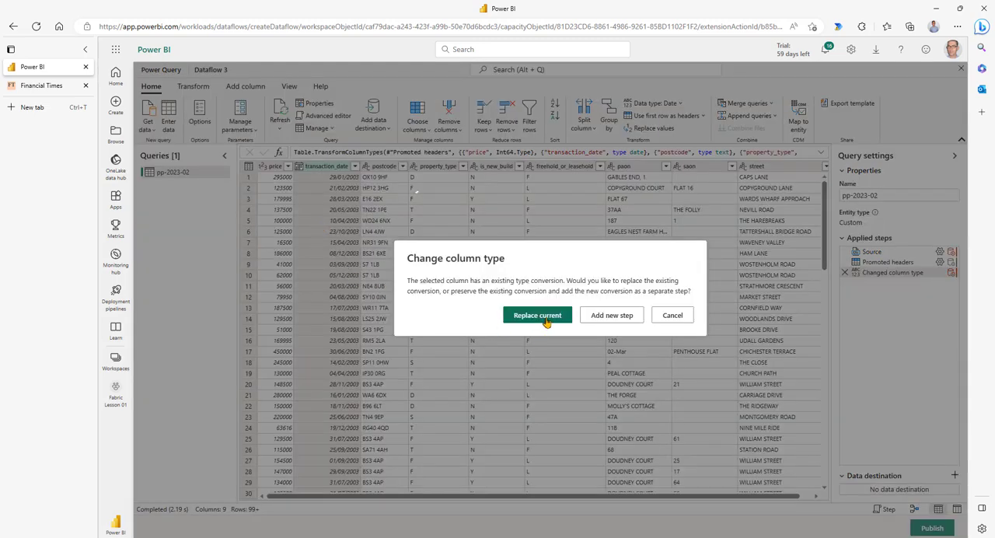
left_click(537, 315)
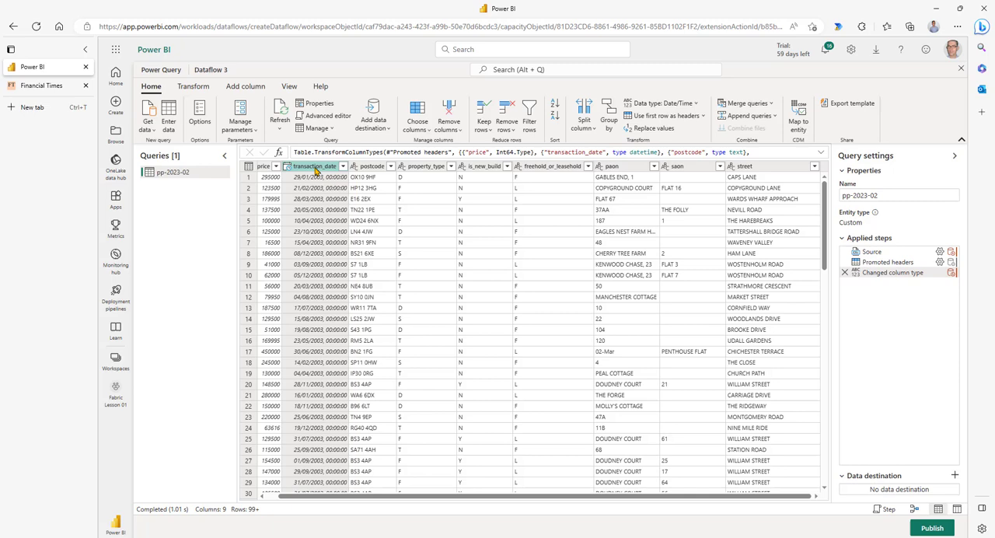
mouse_move(245, 86)
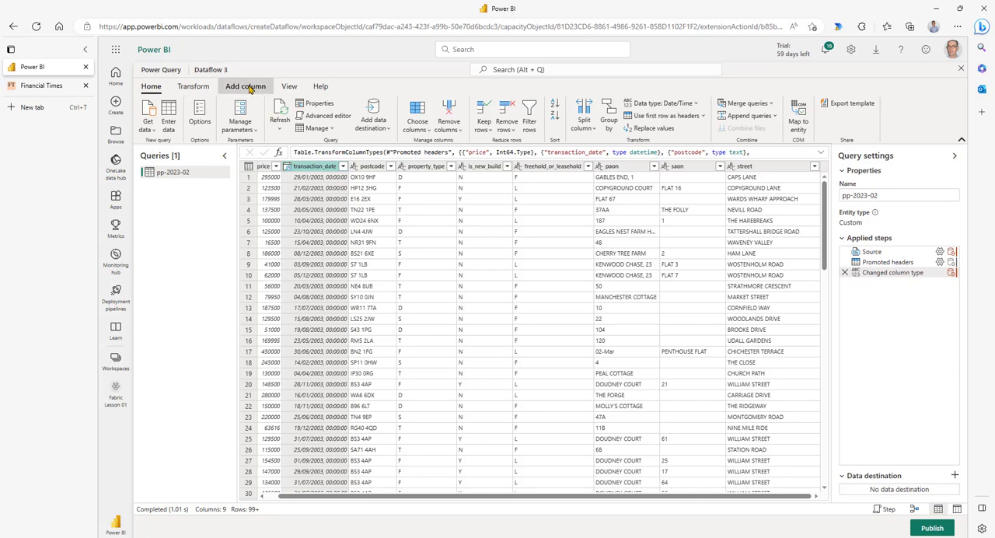
Add a Year column extracted from transaction_date and make it a whole number.
left_click(245, 86)
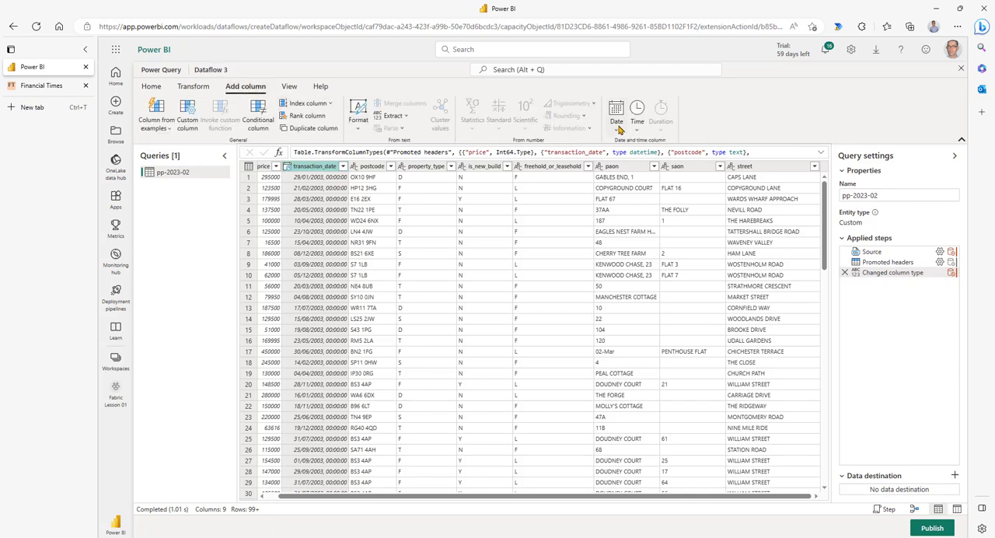
left_click(615, 113)
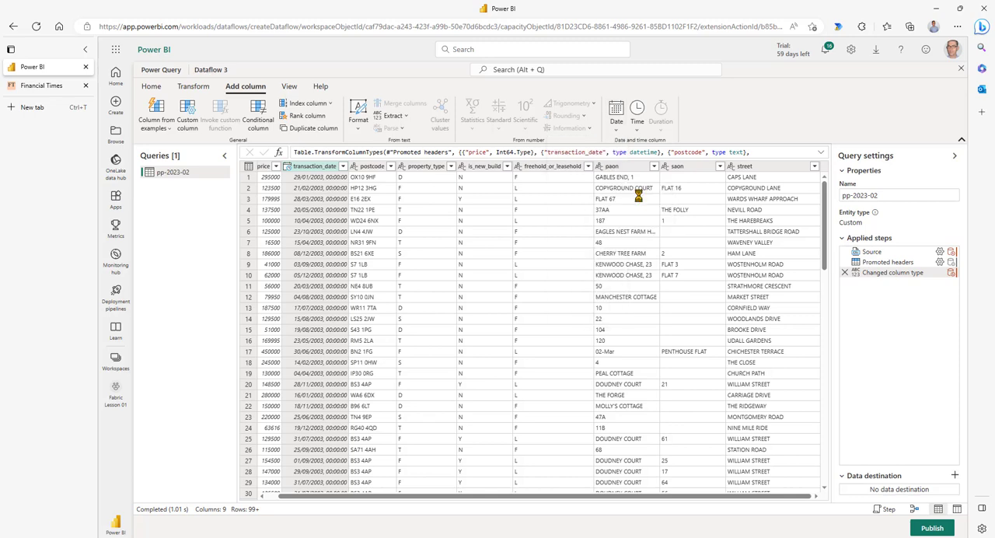
left_click(616, 109)
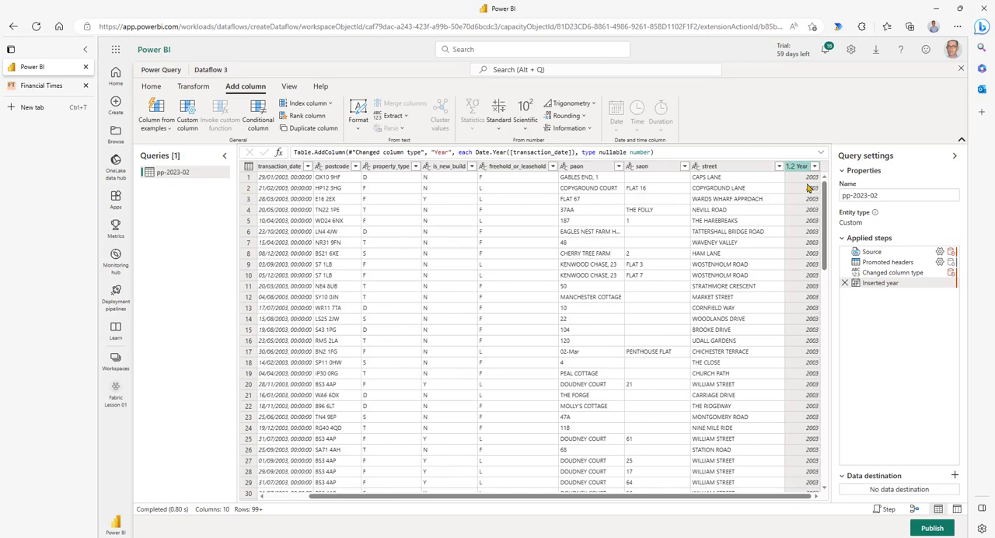
left_click(791, 166)
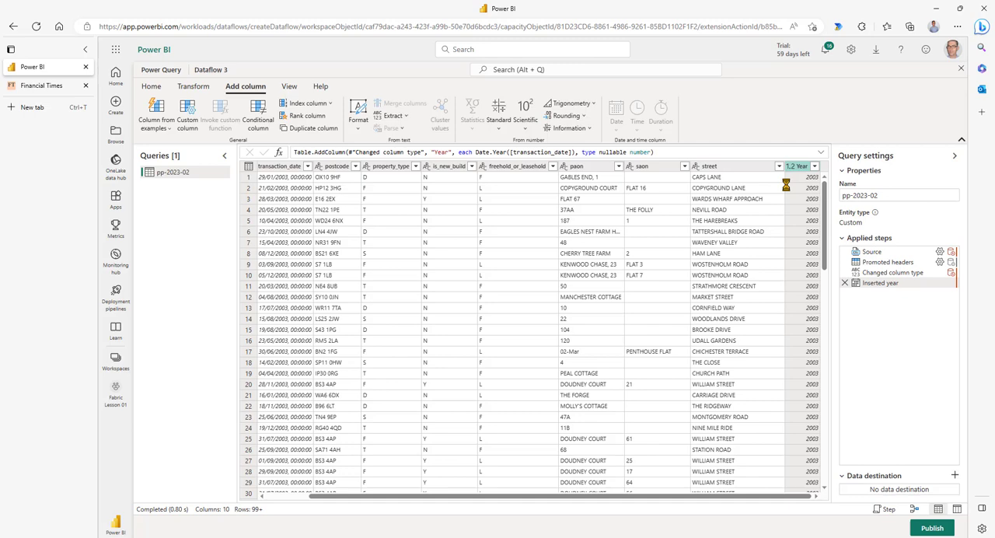
left_click(801, 165)
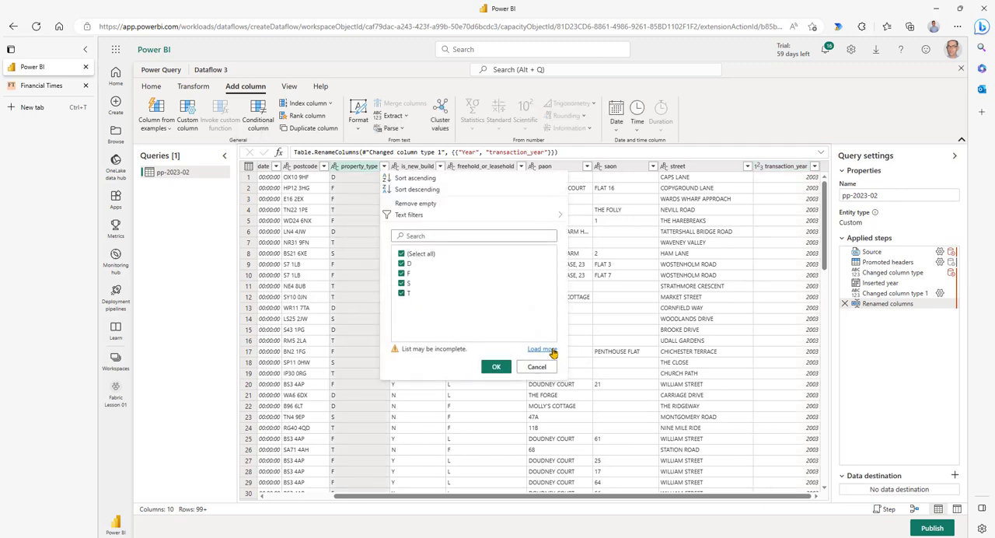
Filter out rows whose property_type is O.
left_click(542, 348)
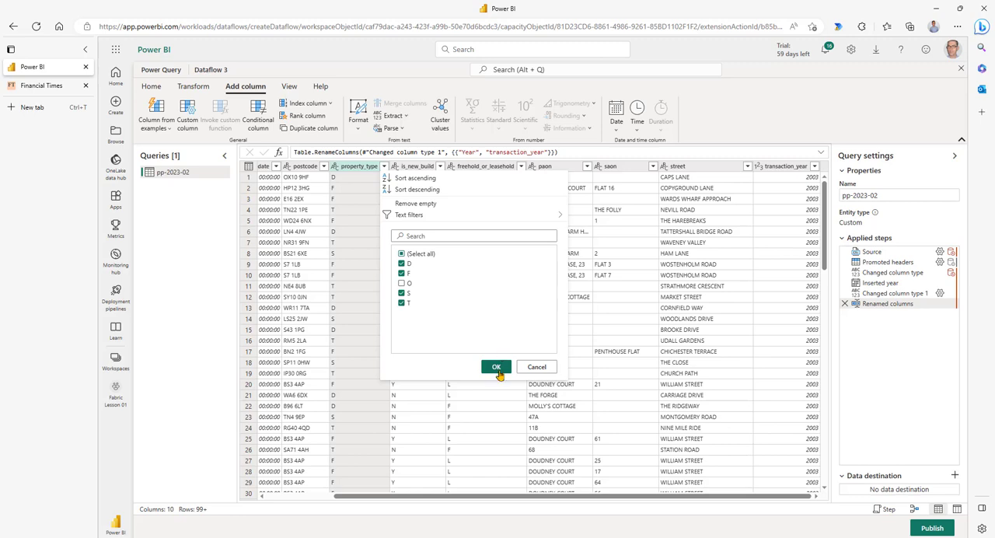
left_click(496, 366)
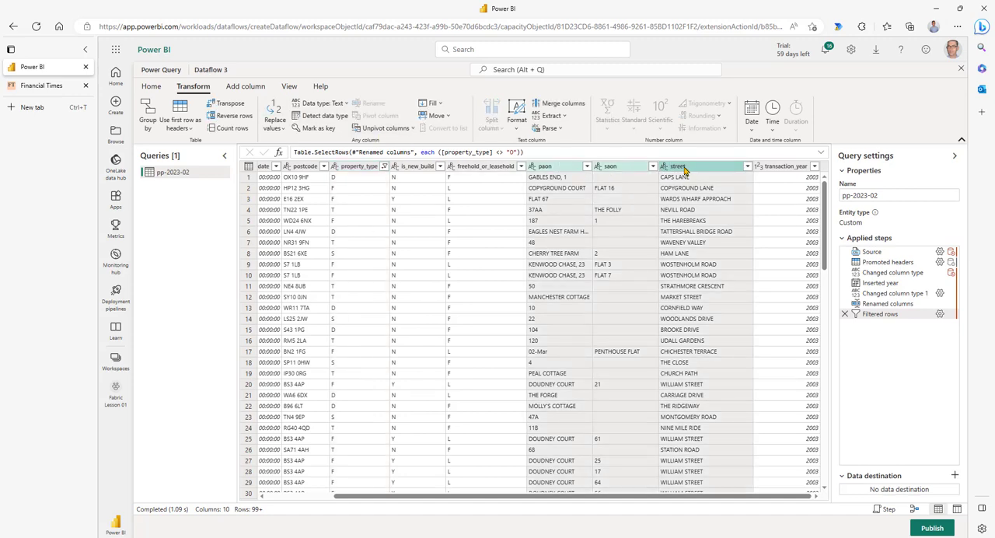
mouse_move(260, 92)
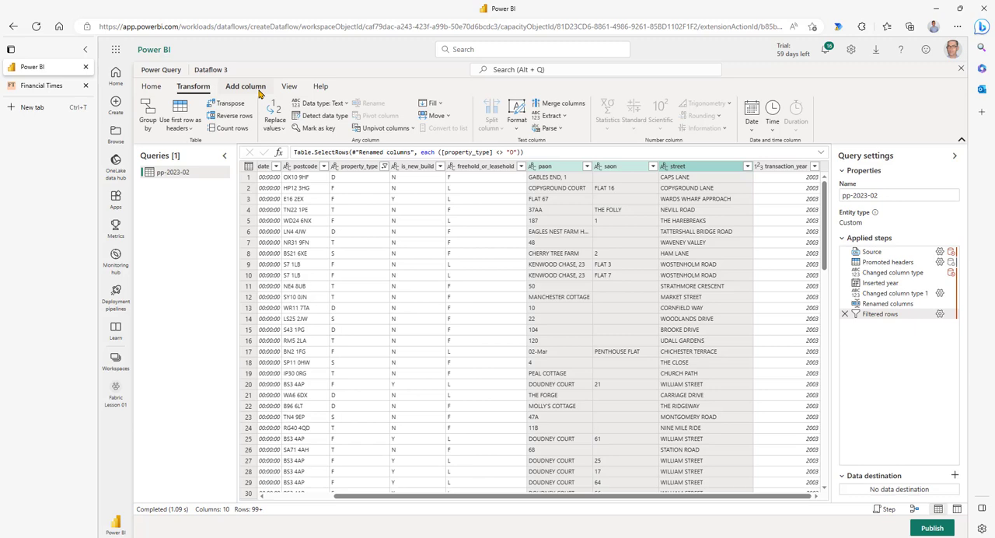
Merge paon, saon and street into a space-separated address column.
left_click(559, 108)
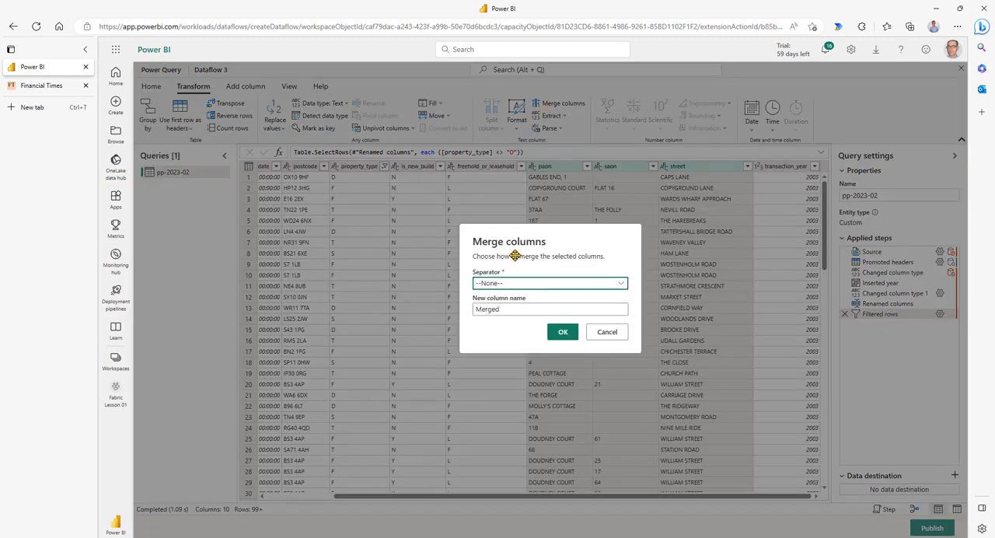
left_click(550, 282)
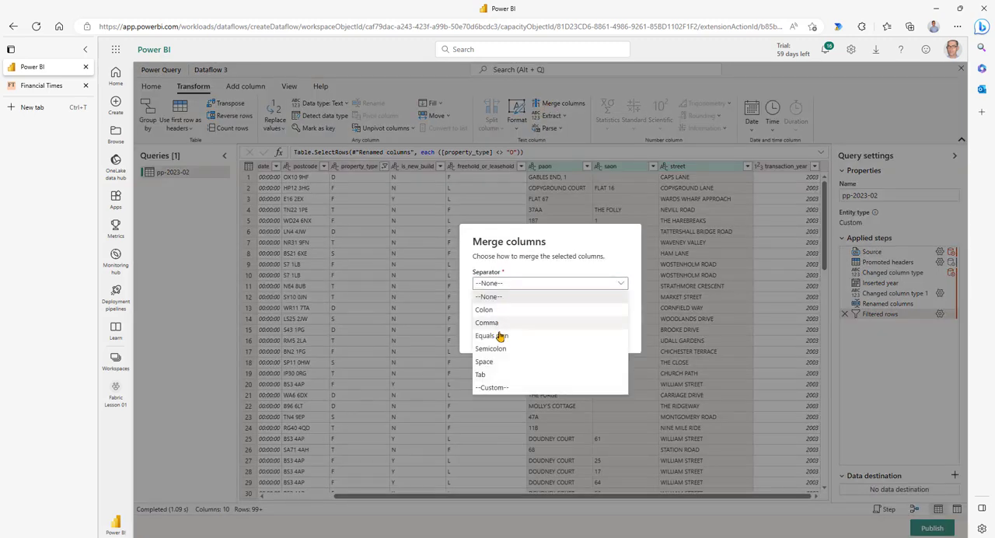
left_click(483, 361)
type("add")
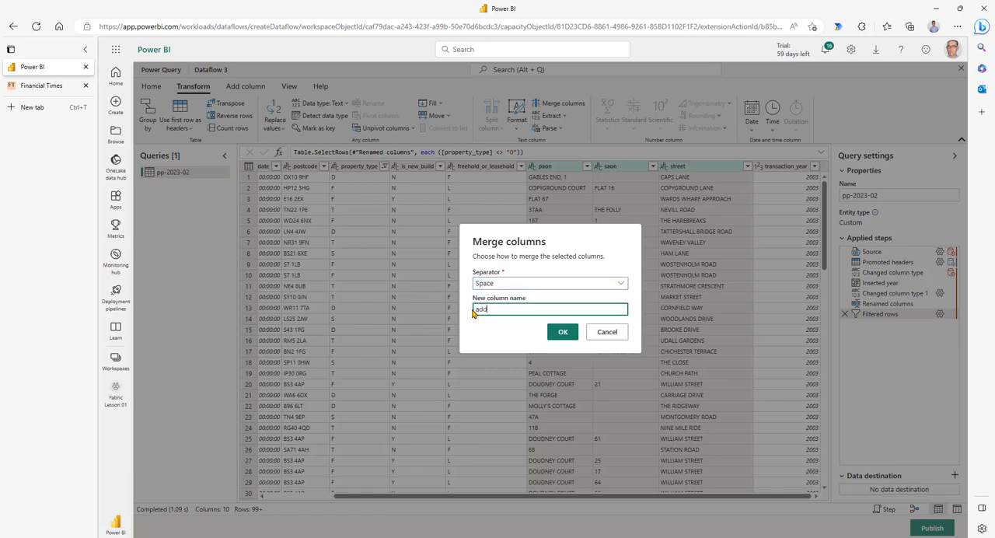
left_click(562, 332)
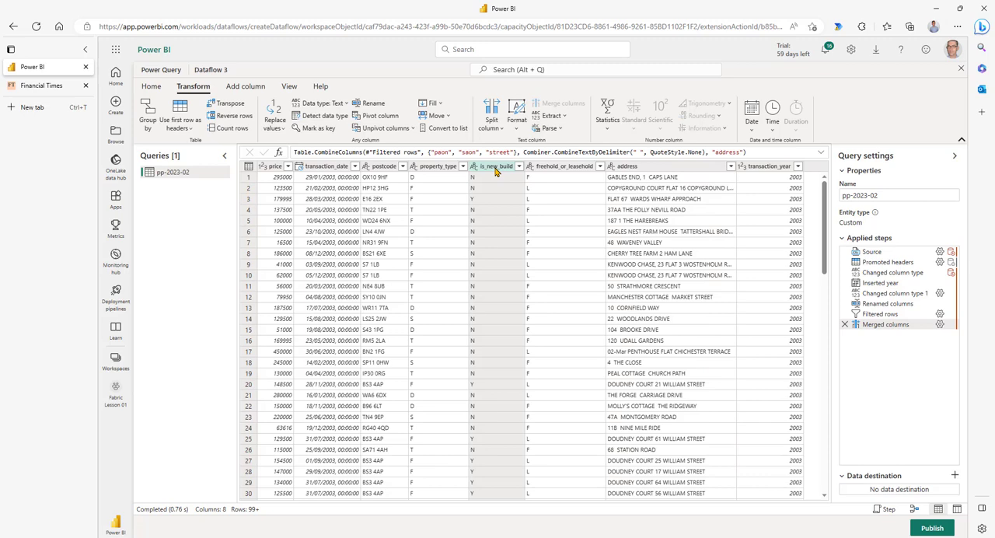
Replace N values in old_or_new_build with 'old build'.
left_click(274, 115)
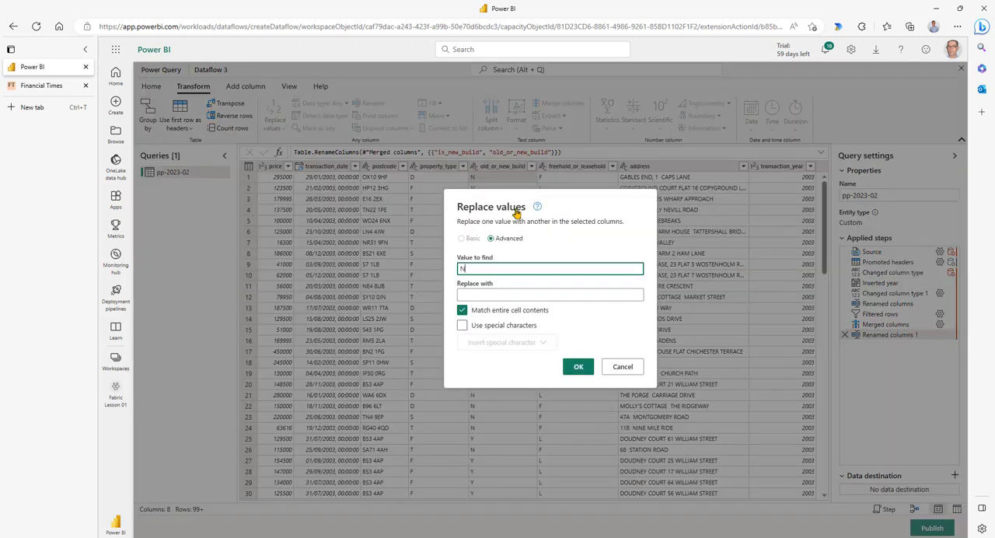
left_click(549, 294)
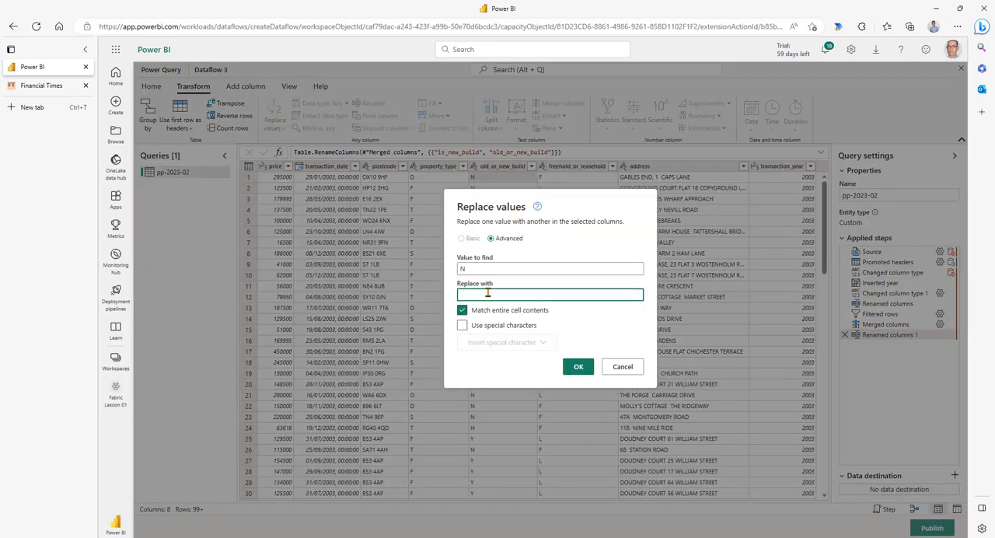
type("old build")
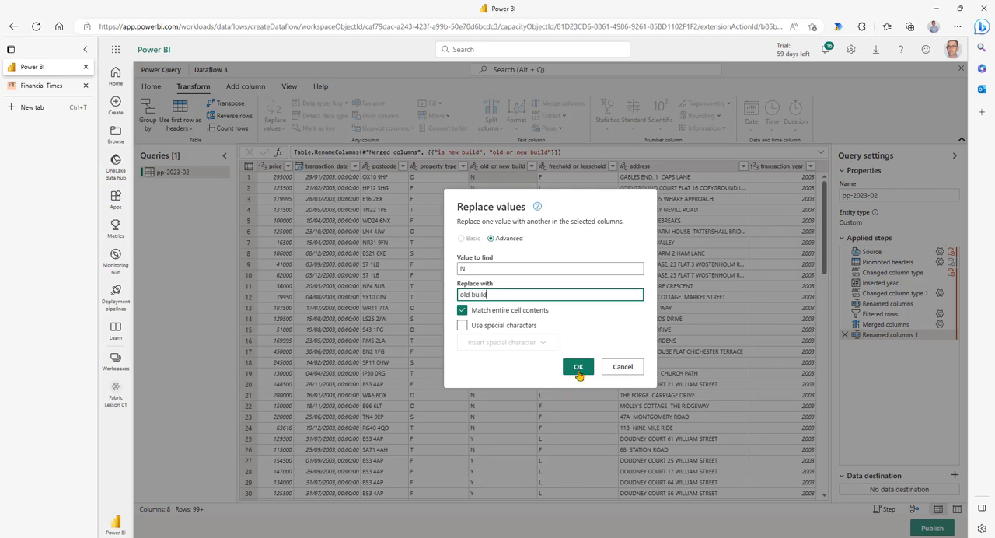
left_click(578, 366)
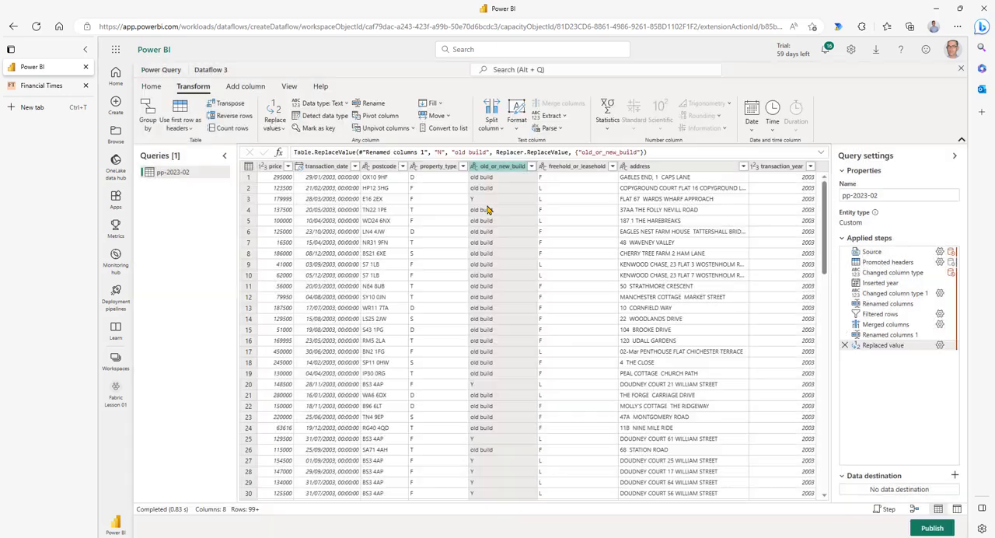
Replace Y values in old_or_new_build with 'new_build'.
right_click(482, 199)
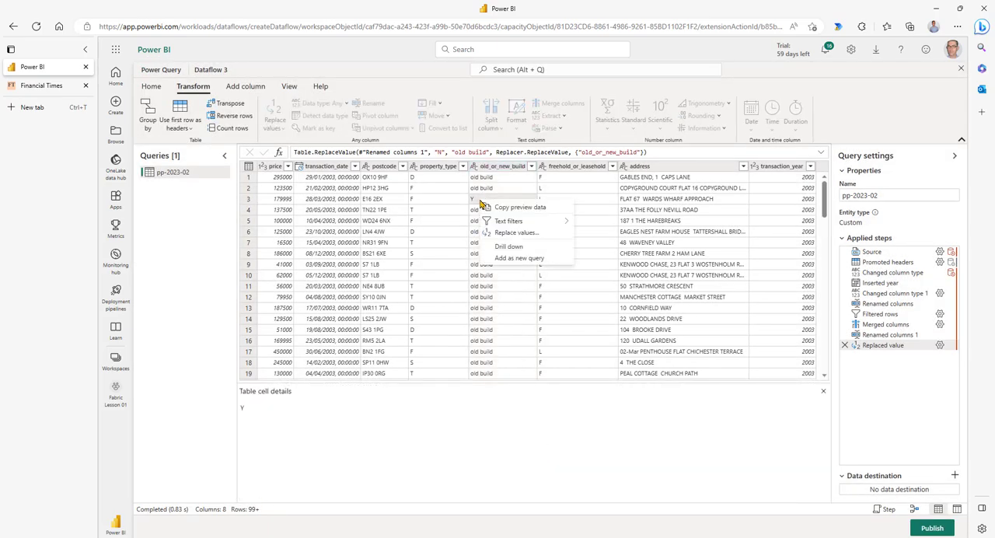
left_click(517, 233)
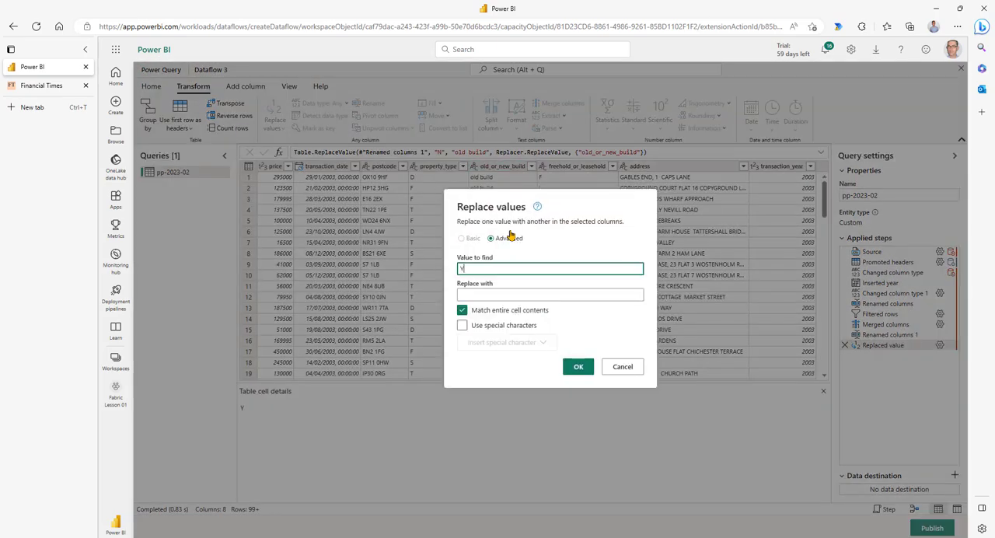
left_click(579, 366)
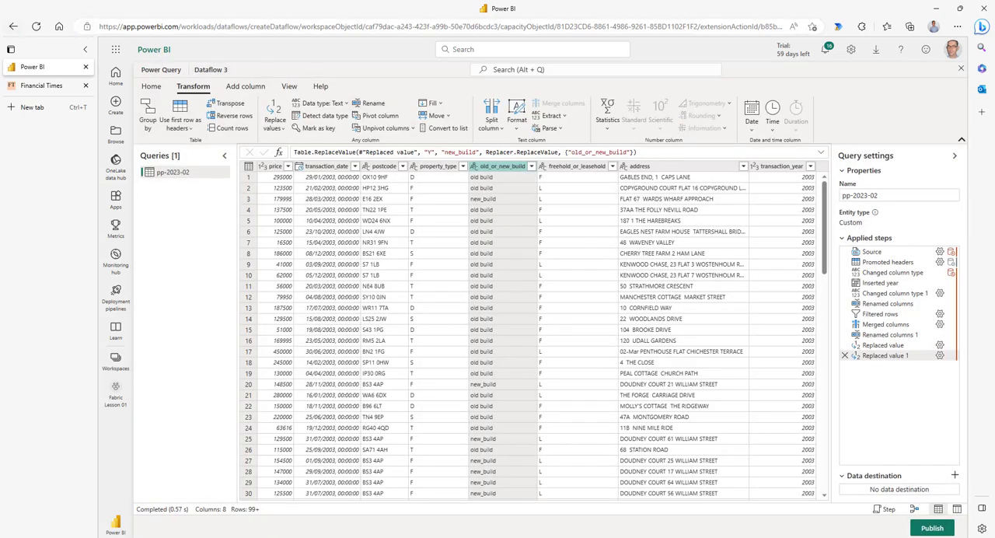
left_click(151, 86)
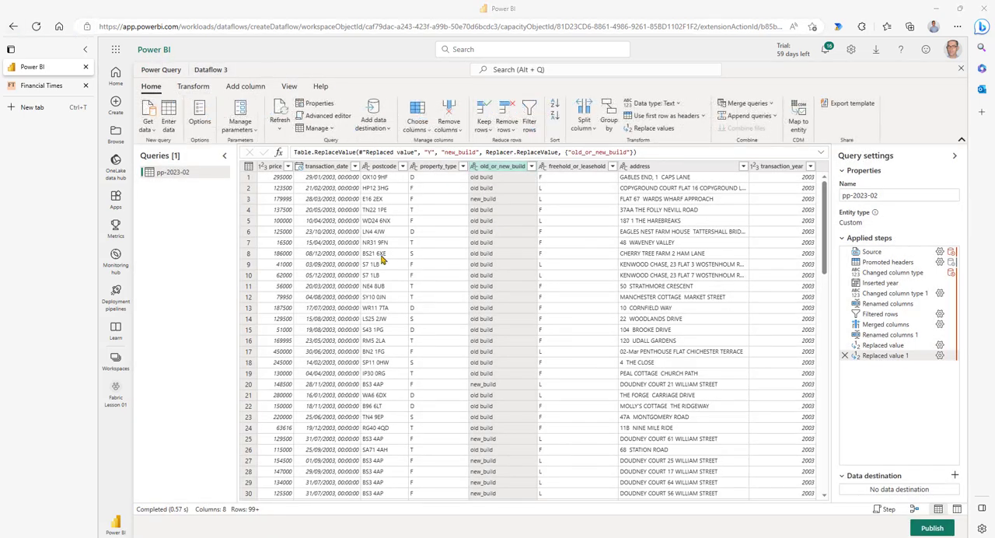
mouse_move(372, 119)
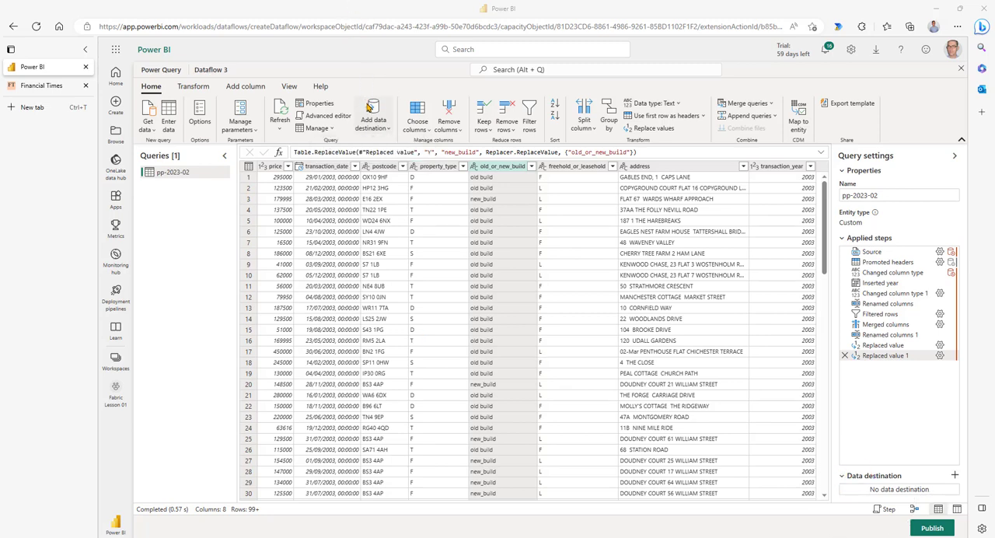
Add a Lakehouse data destination using the lakehouse connection.
left_click(374, 117)
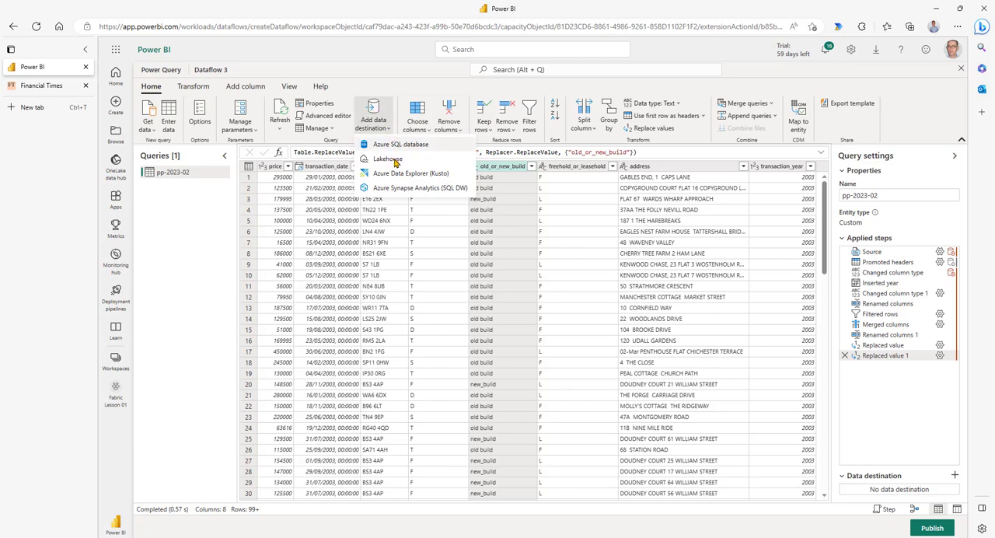
left_click(388, 159)
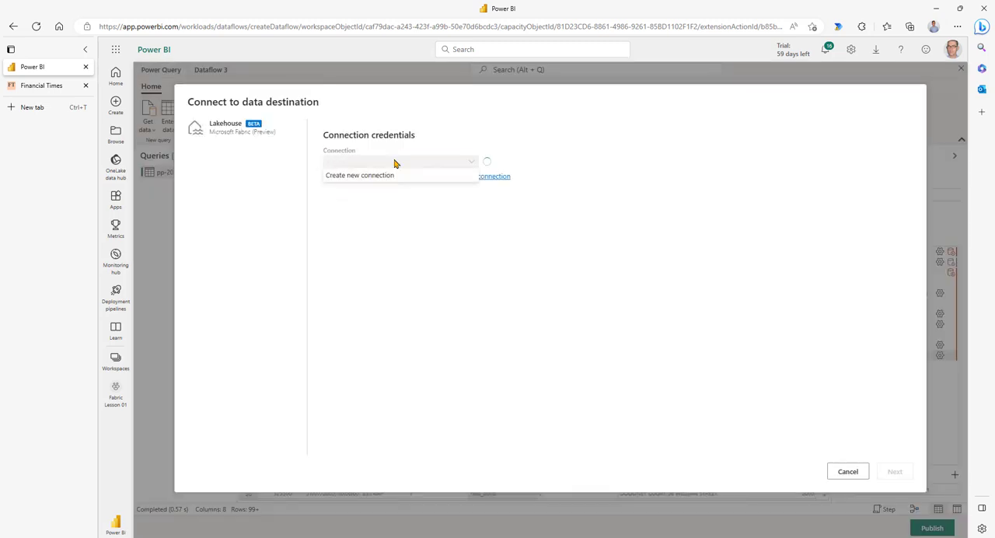
left_click(397, 161)
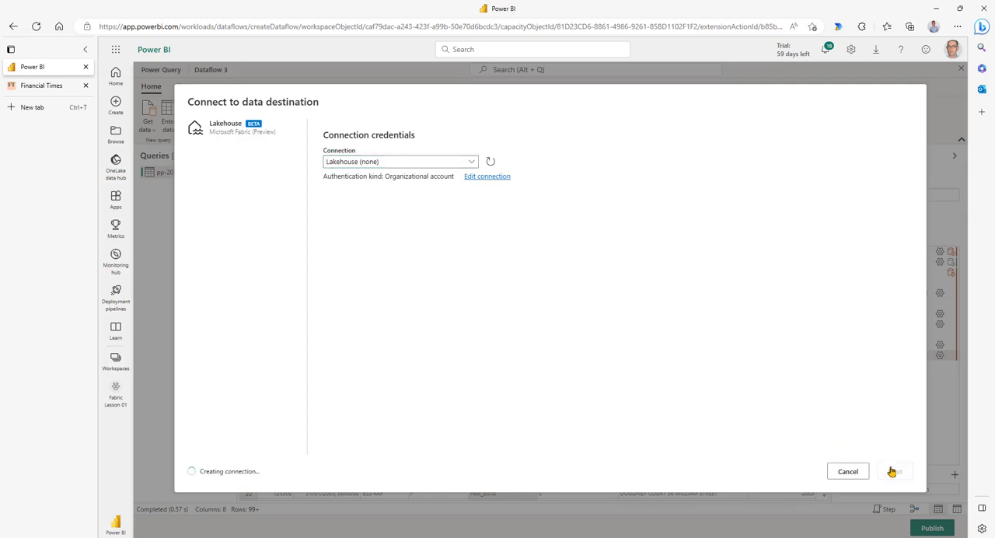
left_click(894, 471)
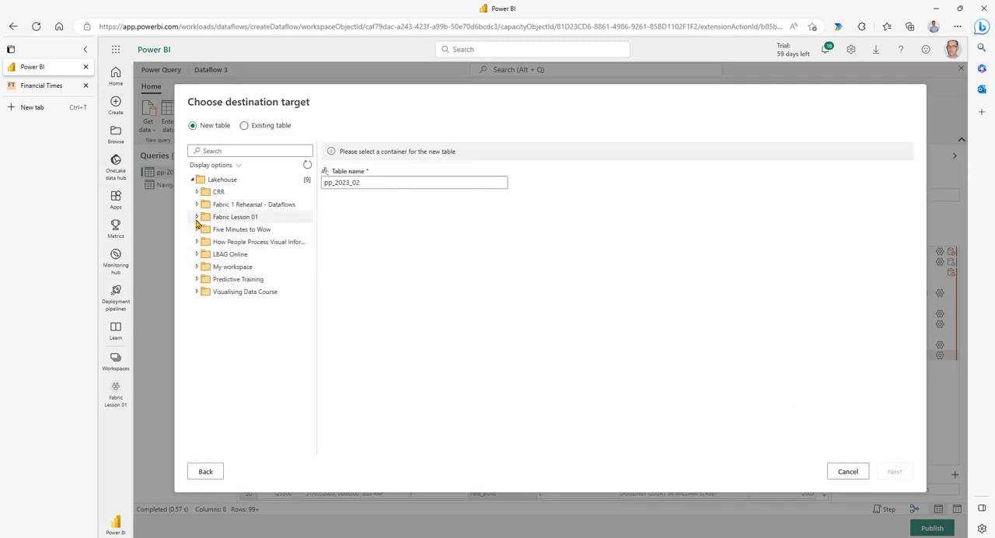
Target a new table in PropertySalesLake under Fabric Lesson 01, replacing data, and save the settings.
left_click(196, 217)
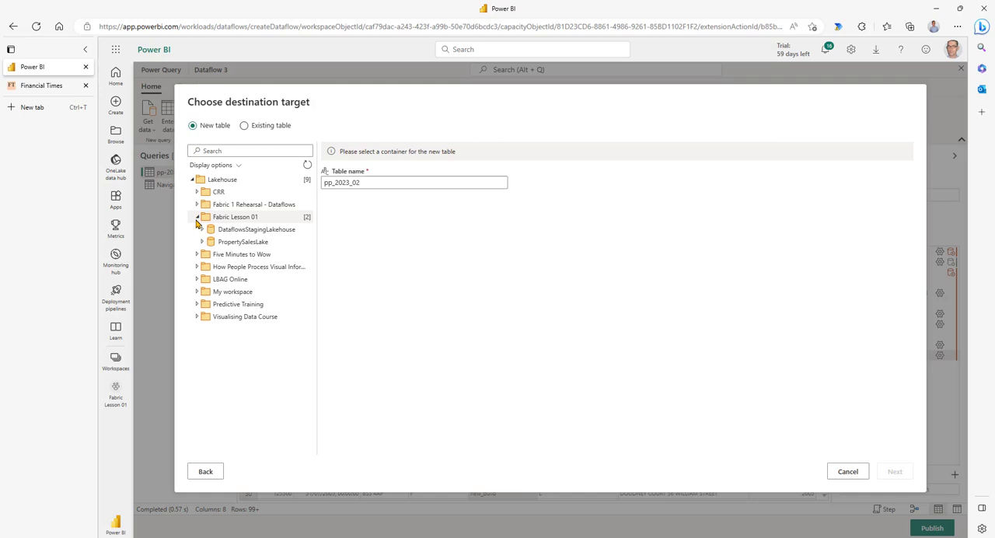
left_click(242, 241)
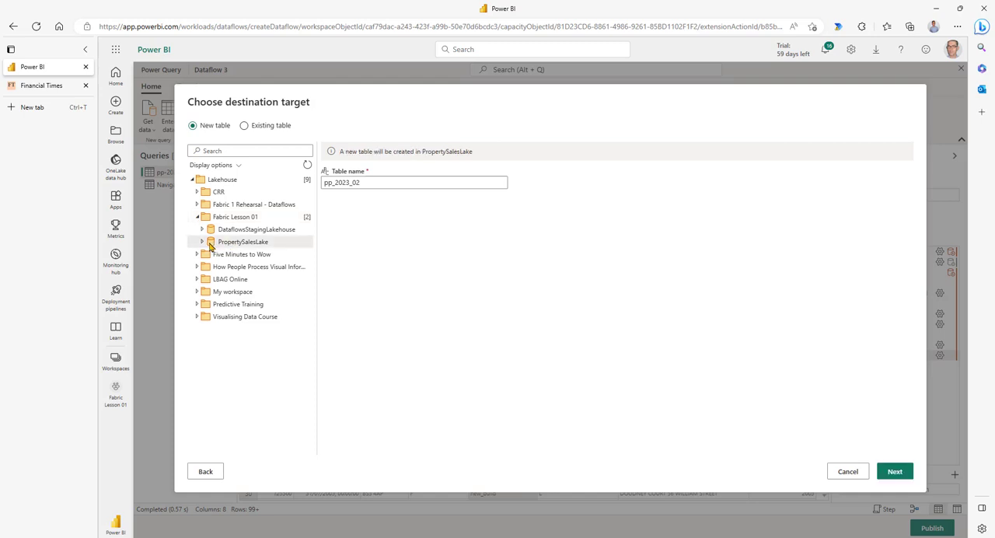
left_click(895, 471)
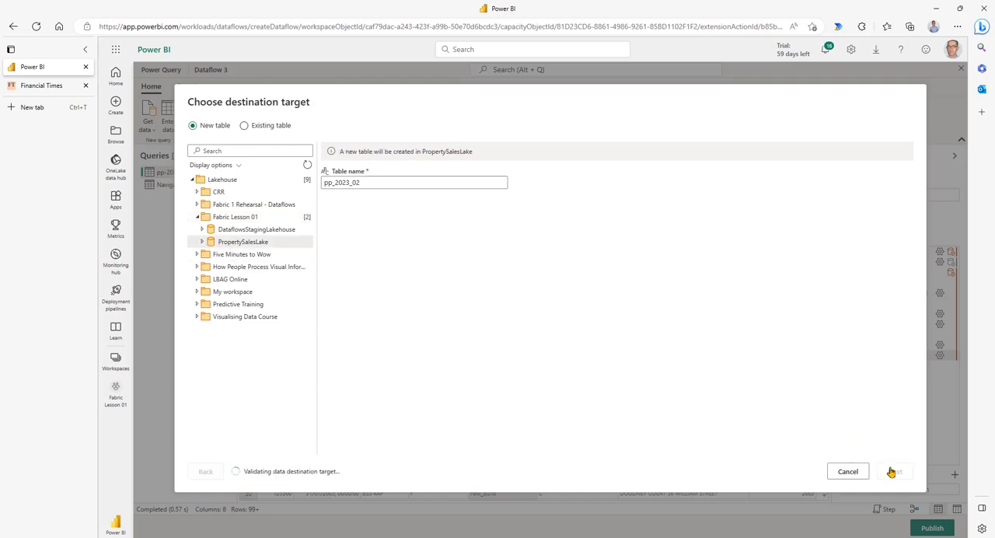
left_click(894, 471)
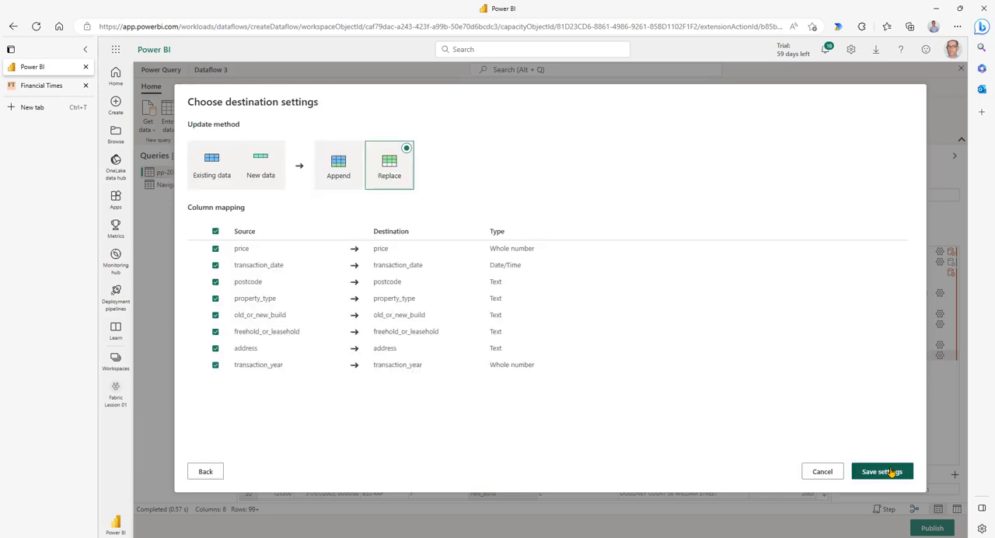
left_click(882, 472)
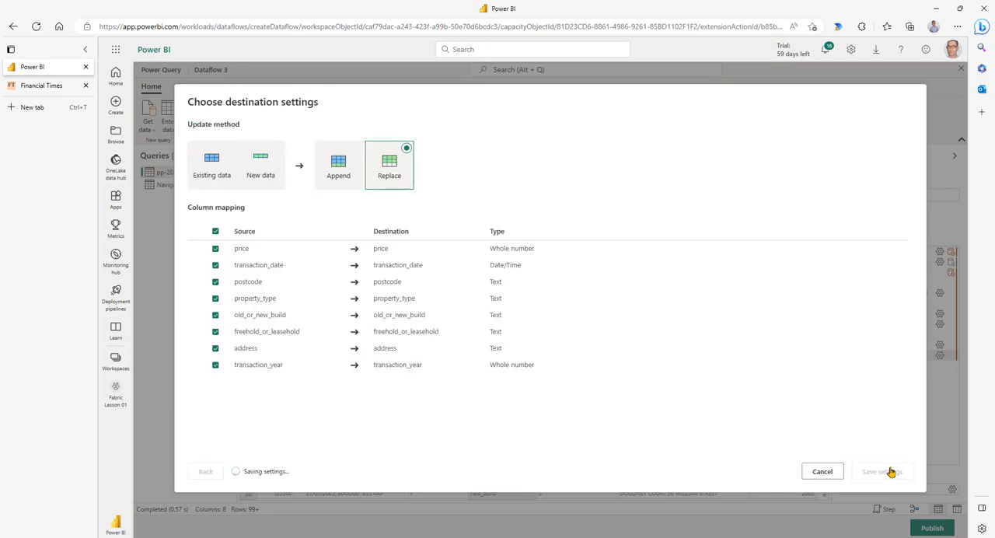
left_click(882, 471)
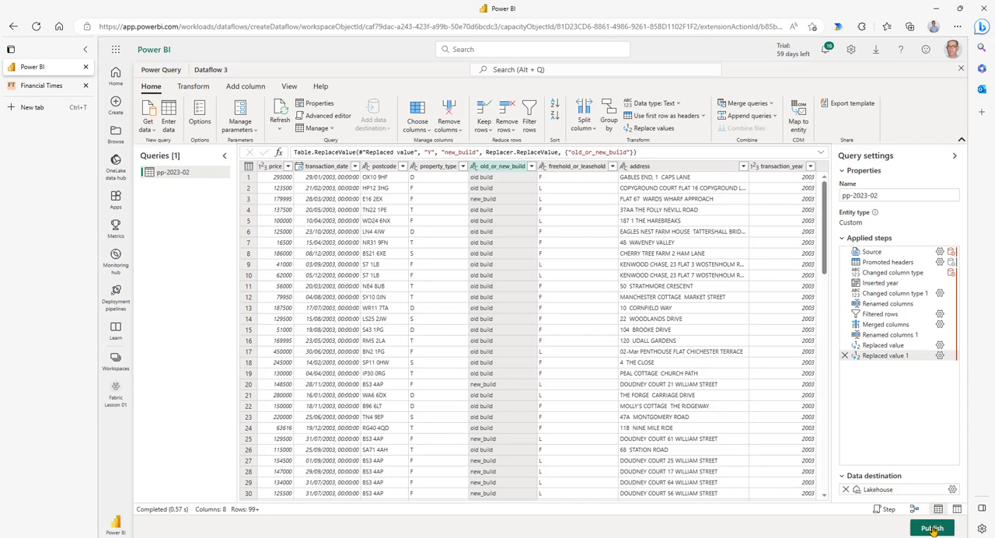
Publish the dataflow, rename it 'Load PP data to lakehouse table' via Properties, and refresh it now.
left_click(931, 529)
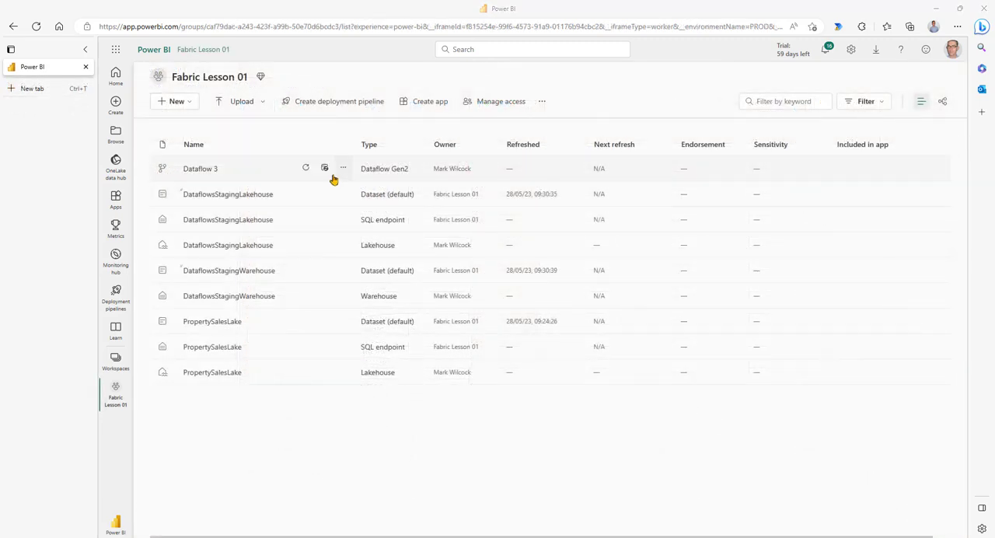
left_click(342, 168)
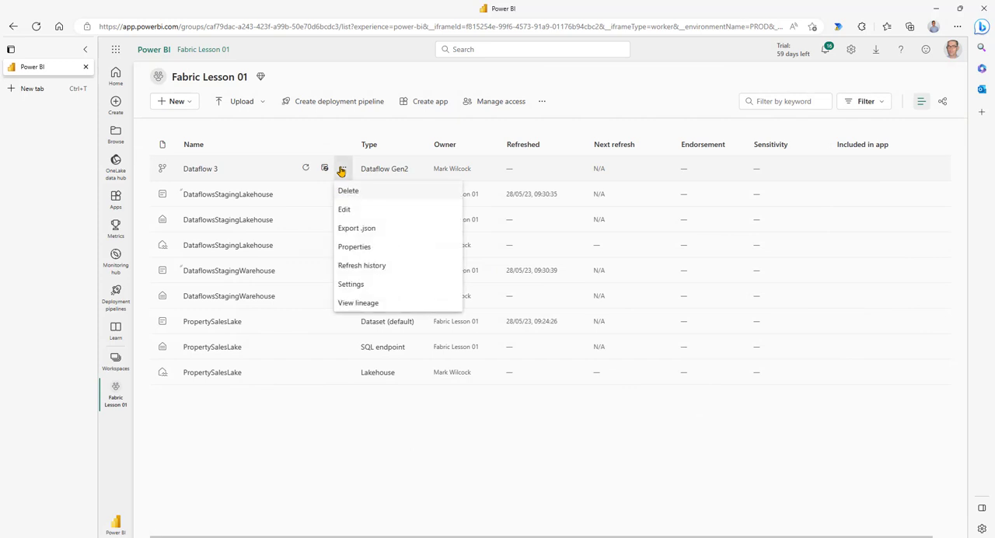
mouse_move(354, 247)
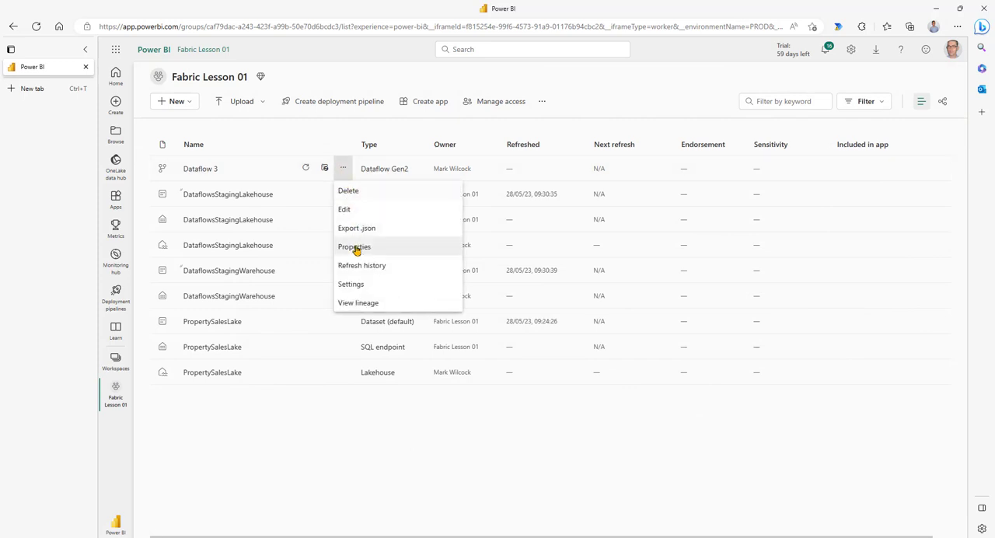
left_click(353, 247)
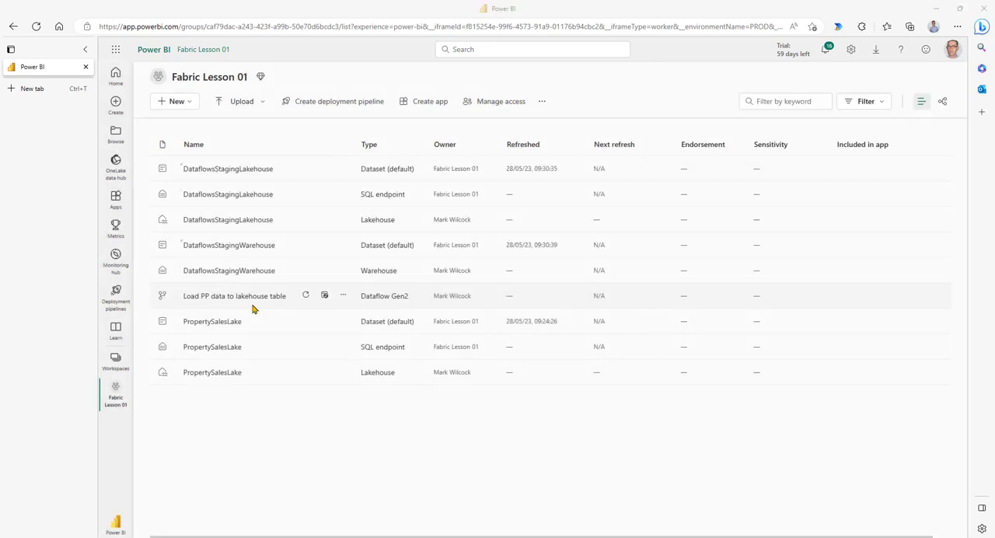
mouse_move(306, 295)
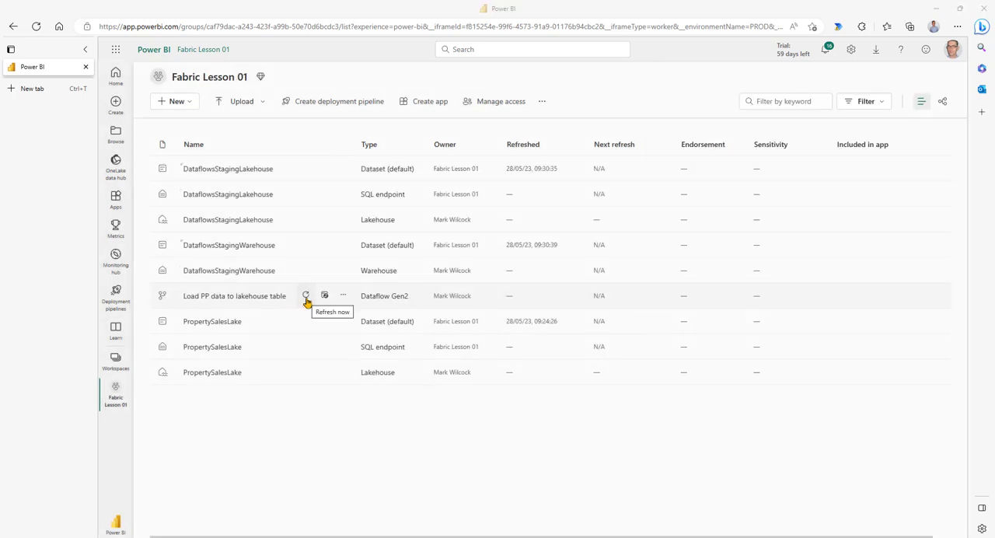
left_click(305, 296)
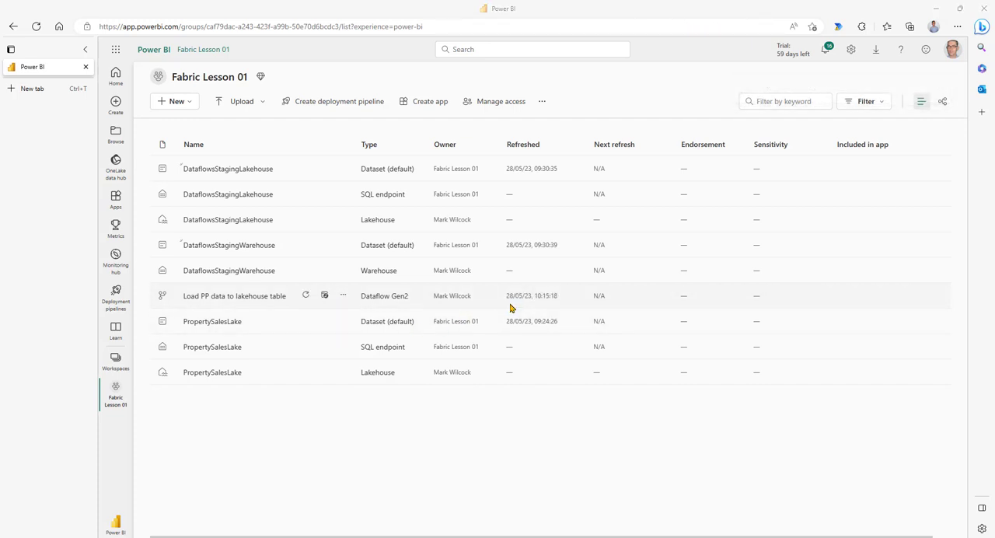
mouse_move(212, 371)
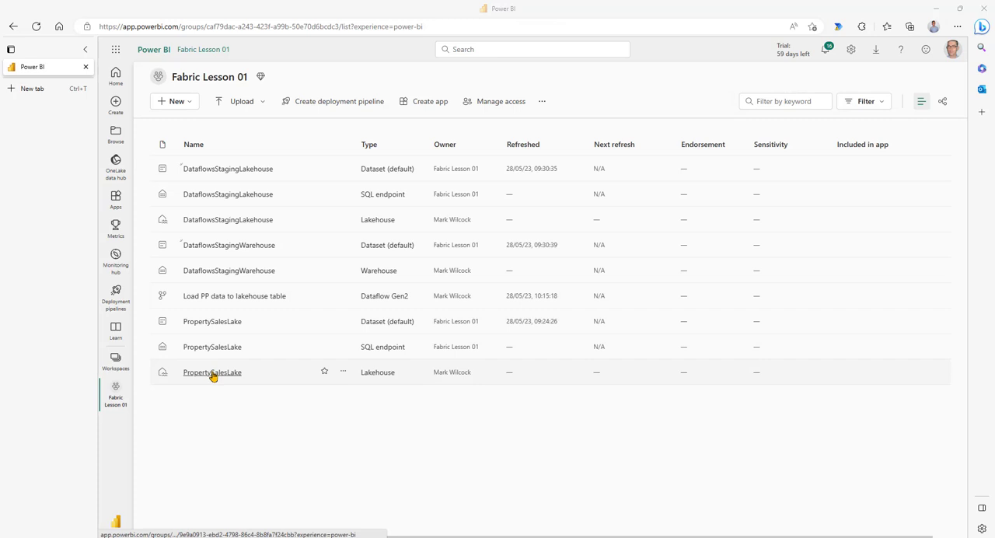
Preview the pp_2023_02 table in PropertySalesLake and view its parquet files and _delta_log folder.
left_click(211, 372)
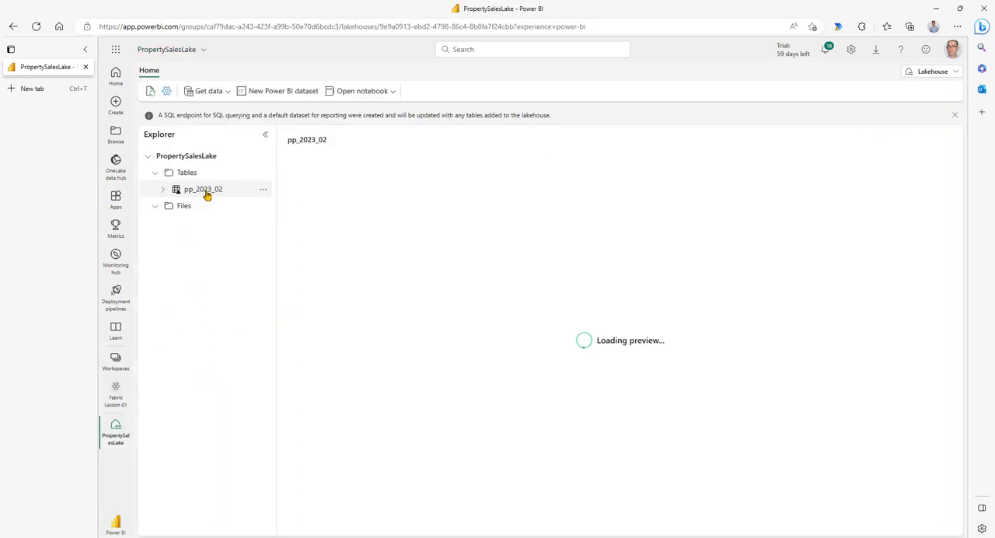
left_click(202, 189)
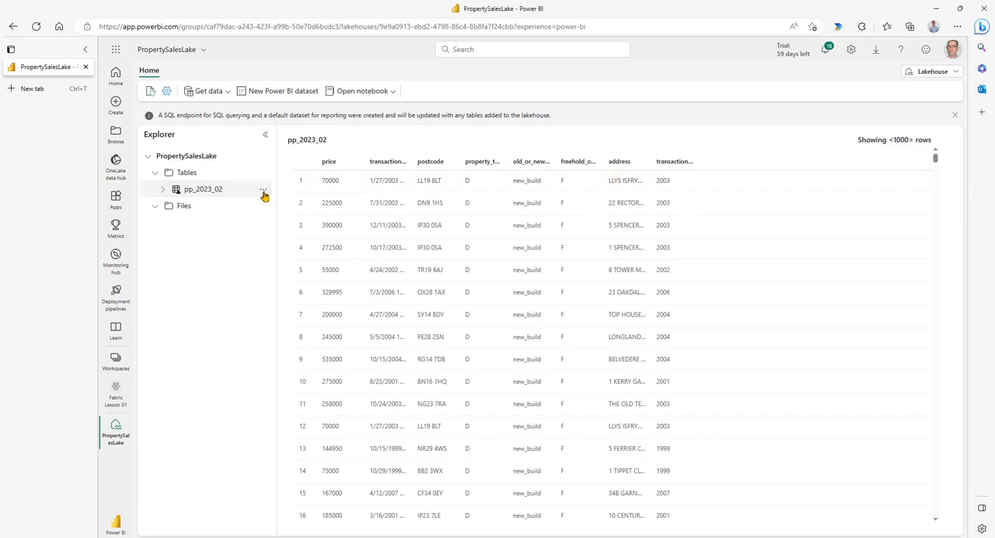
left_click(262, 189)
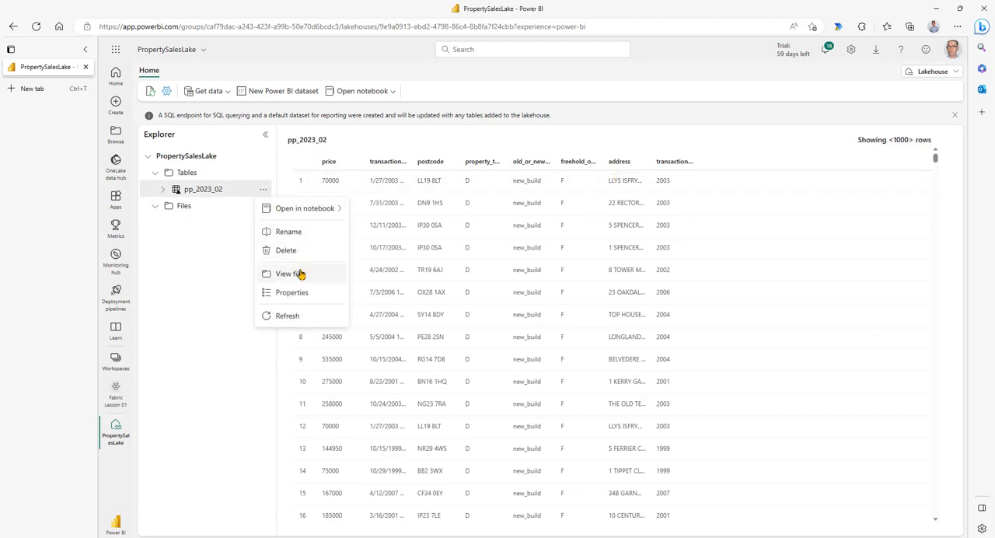
left_click(286, 273)
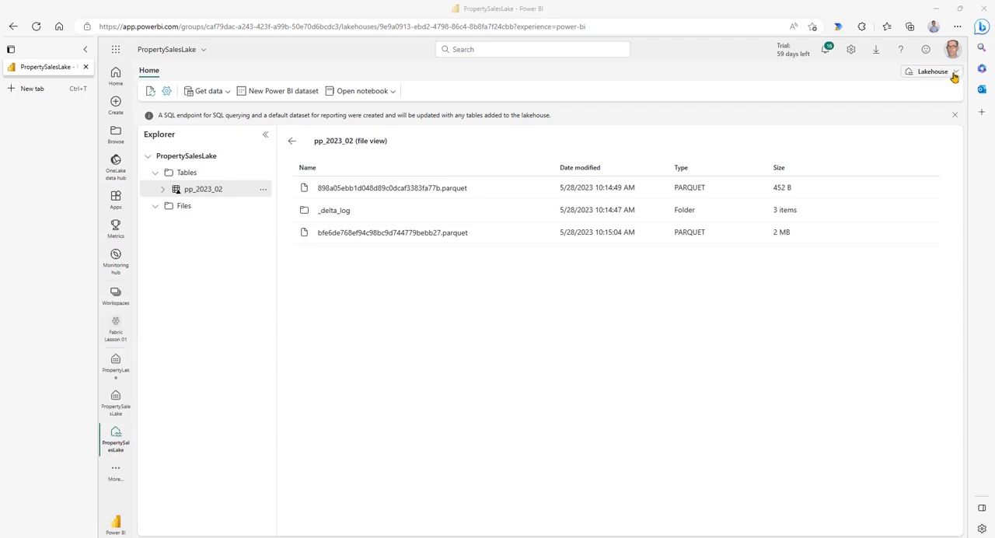
From the SQL endpoint, run a new query returning sales count and total market value per transaction_year.
left_click(932, 70)
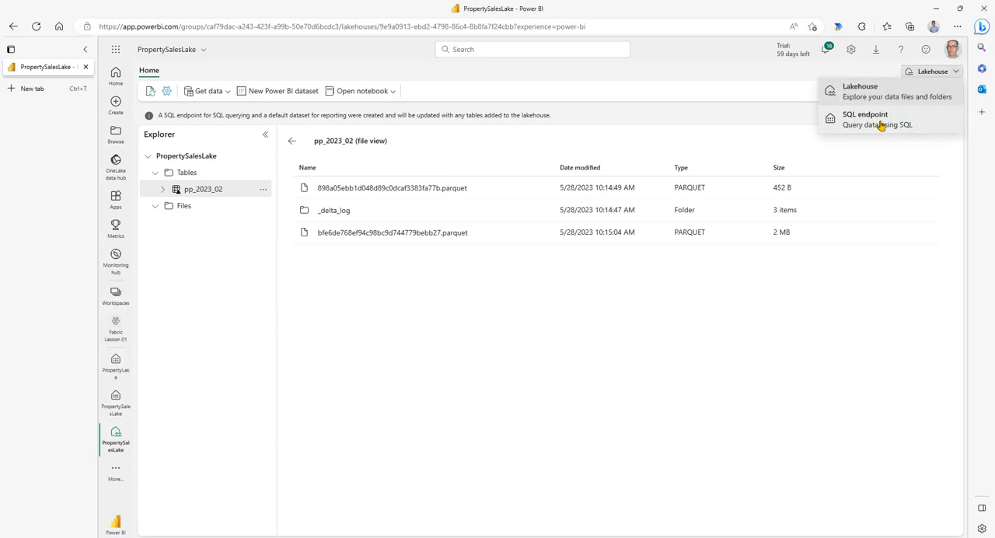
left_click(866, 119)
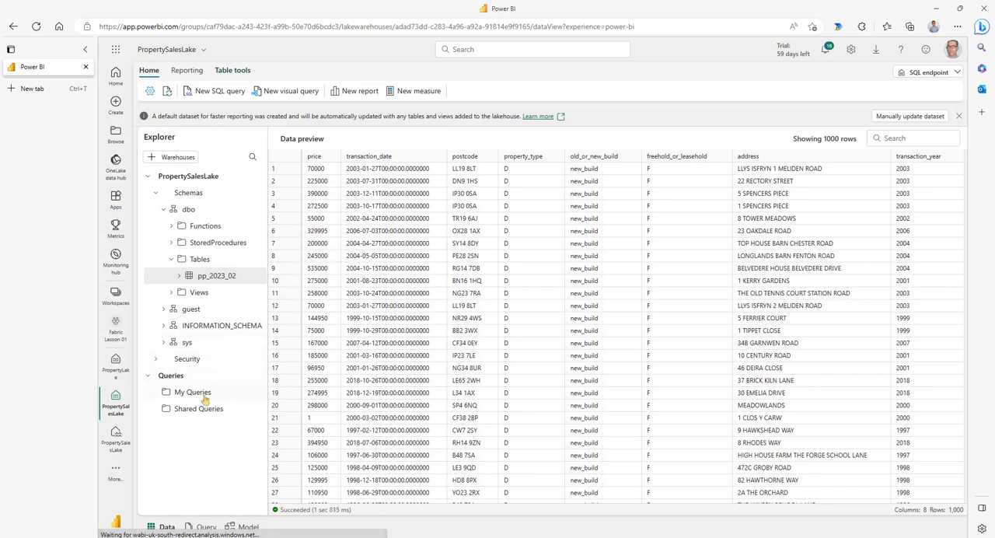
left_click(219, 91)
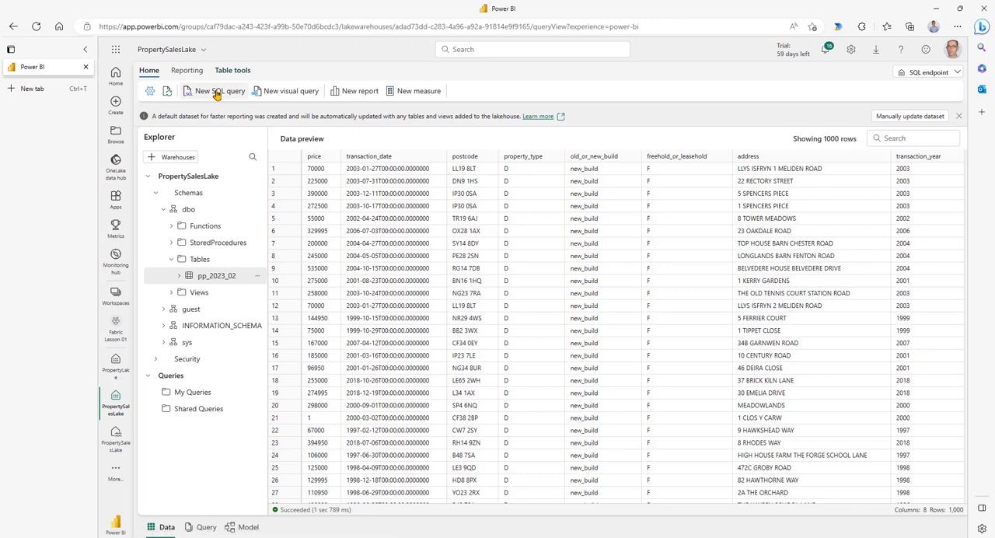
left_click(220, 91)
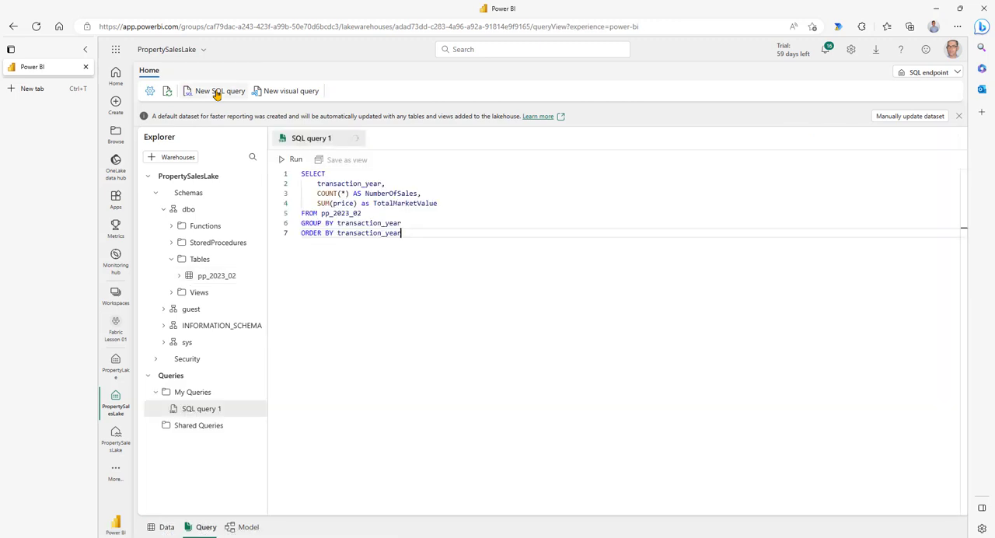
left_click(295, 158)
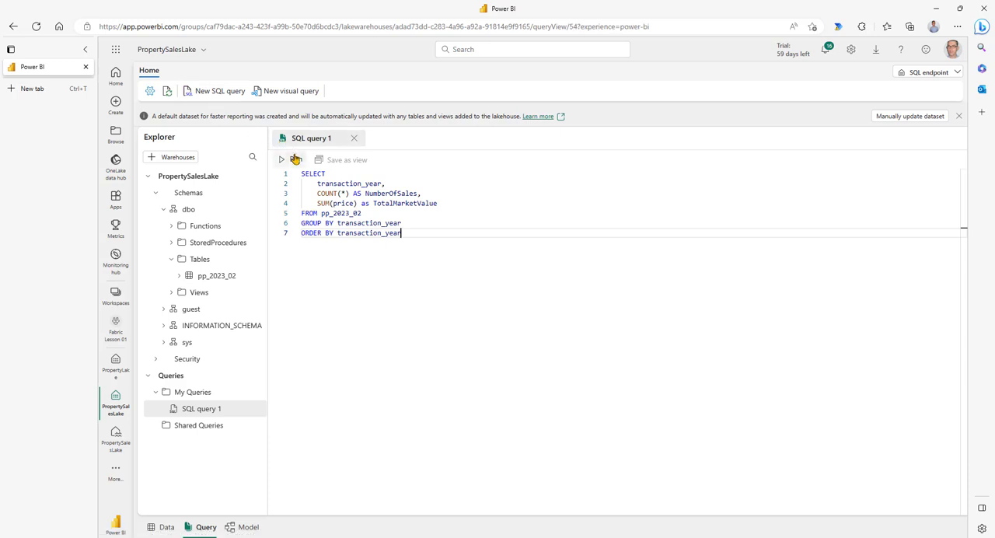
left_click(282, 159)
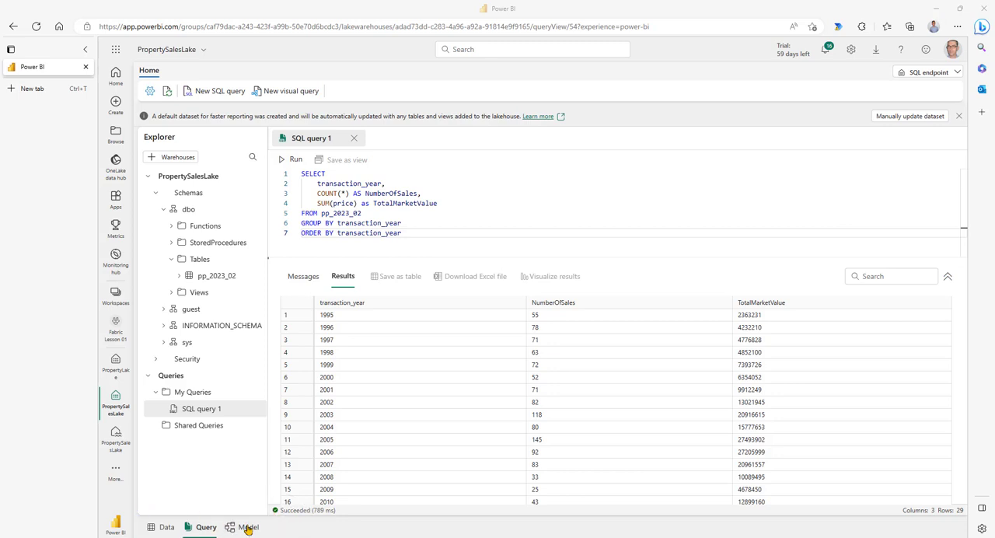
In Model view add the measure NumberOfSales = COUNTROWS(pp_2023_02) to the pp_2023_02 table.
left_click(248, 527)
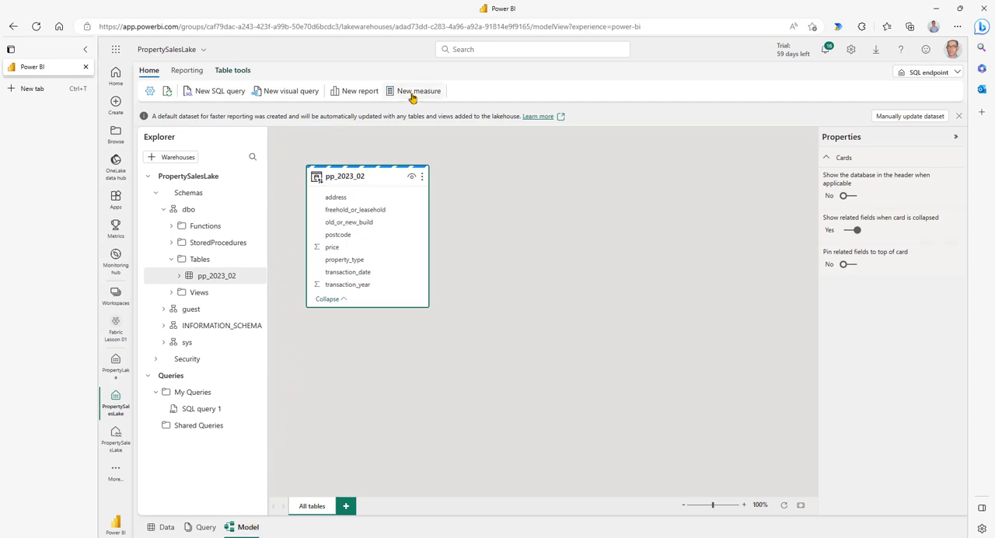
left_click(419, 91)
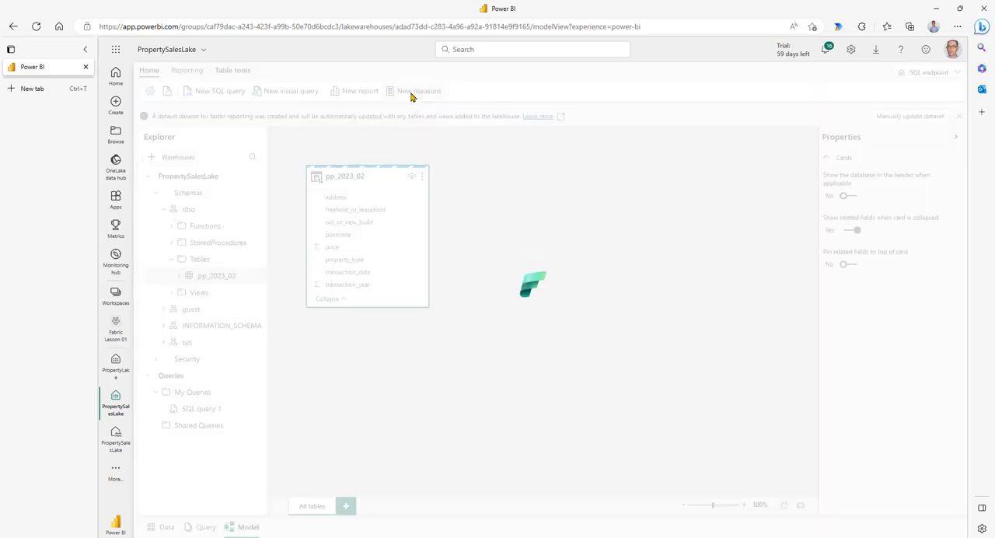
left_click(419, 91)
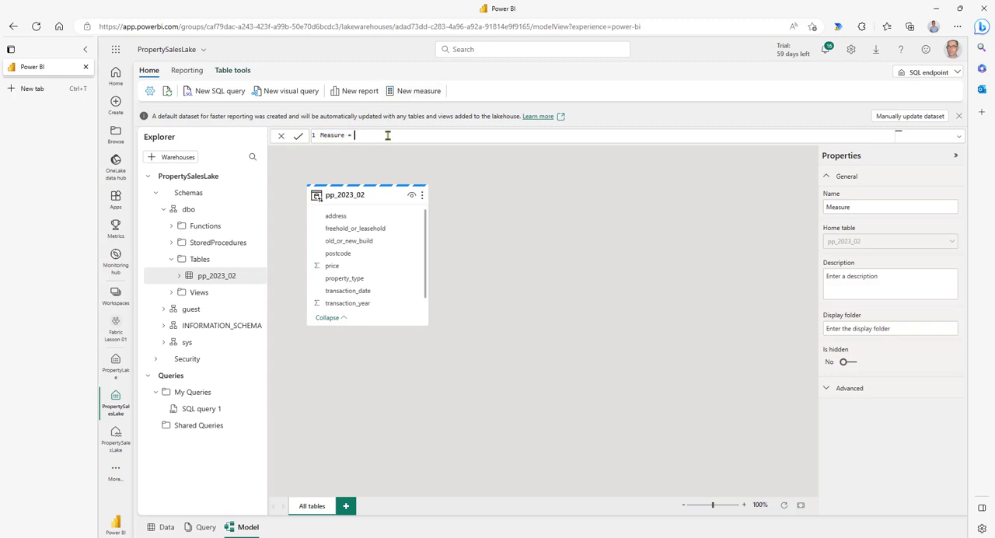
type("NumberOfSales = COUNTROWS(pp_2023_02)")
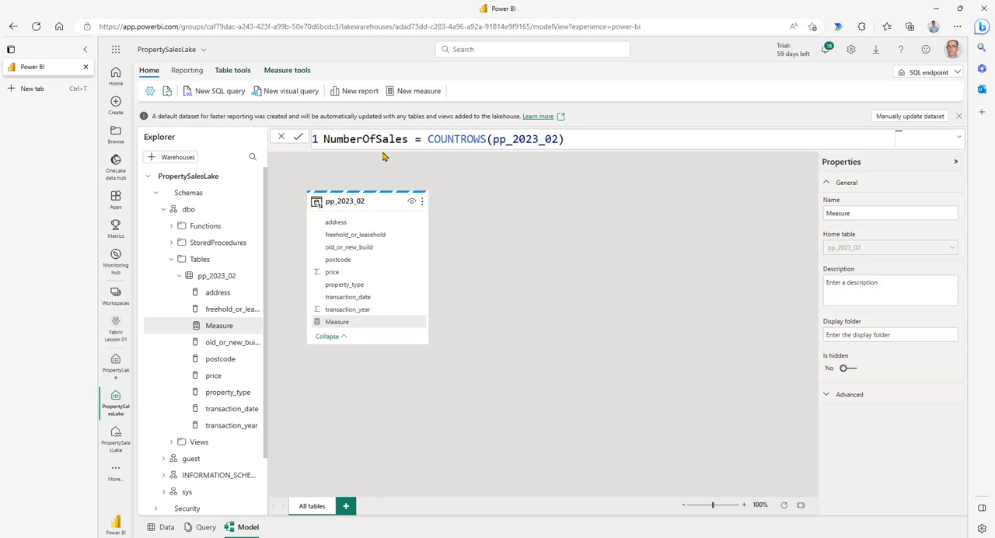
mouse_move(508, 159)
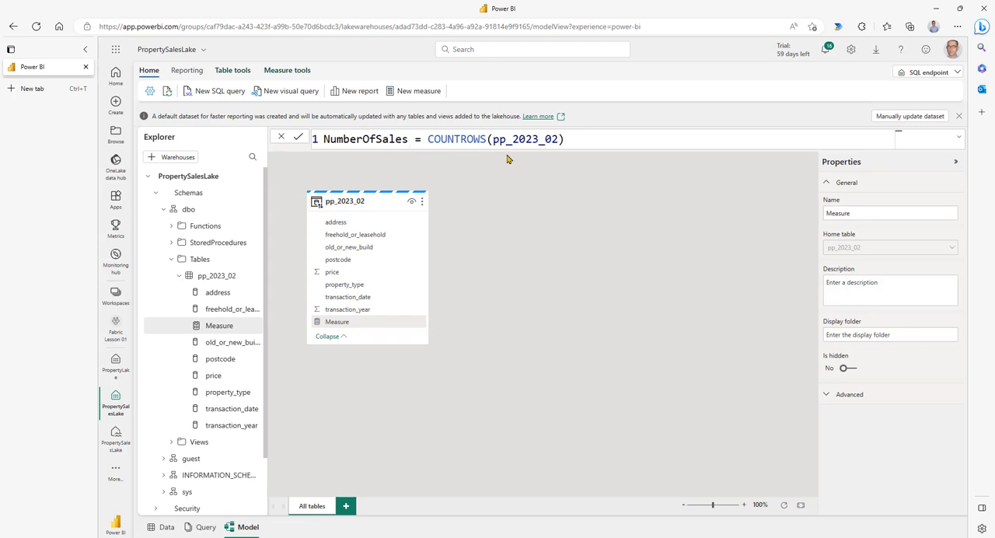
mouse_move(517, 156)
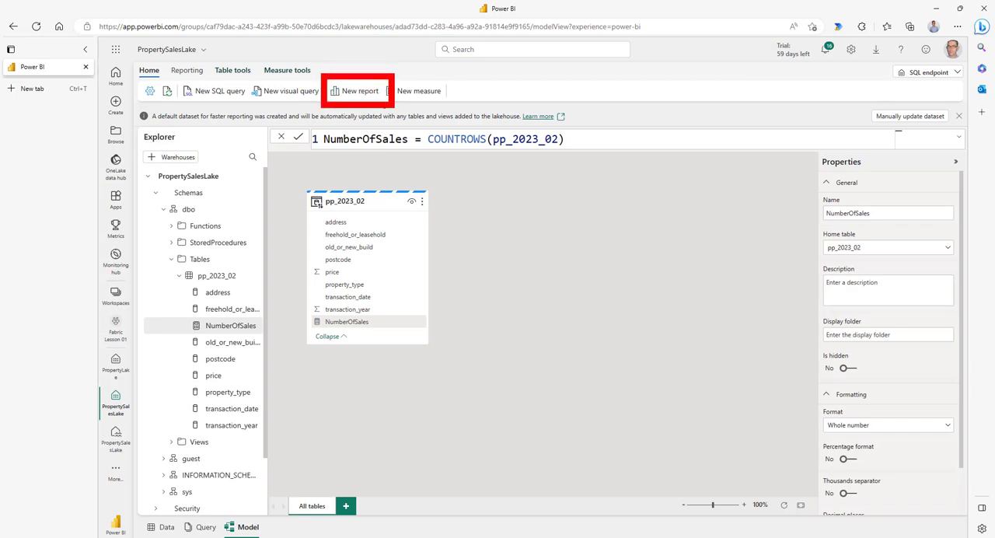
mouse_move(354, 91)
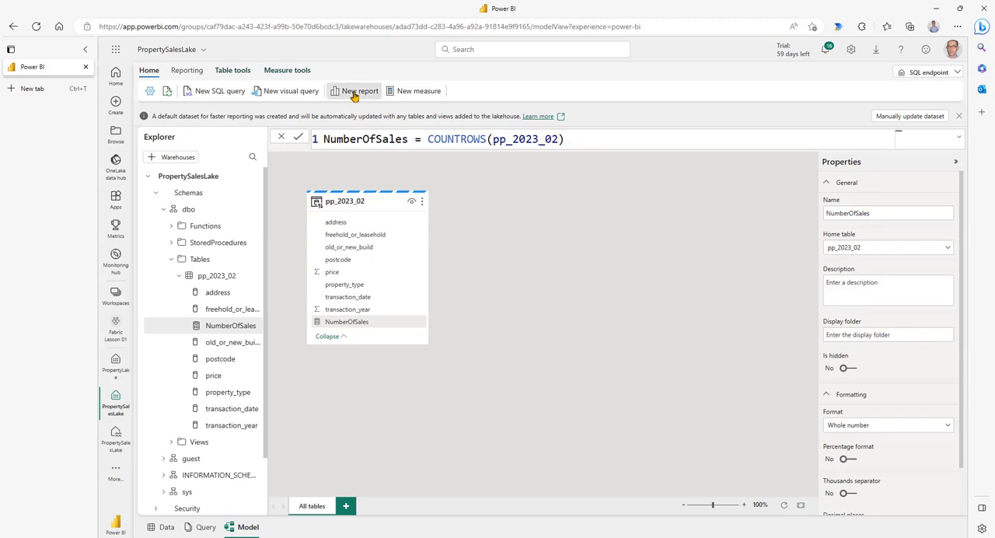
Create a new report with a clustered column chart of sum of price by transaction_year.
left_click(359, 91)
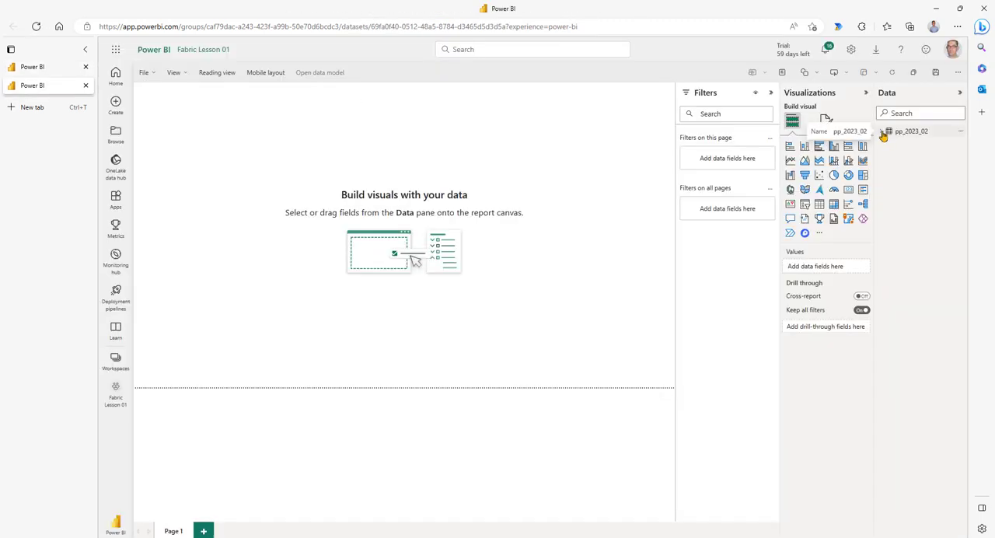
left_click(884, 130)
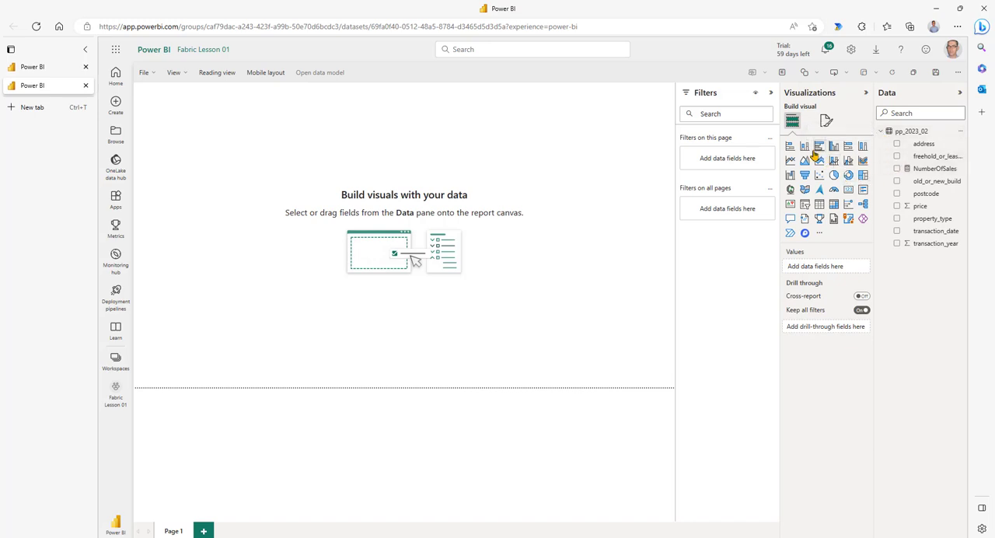
left_click(806, 147)
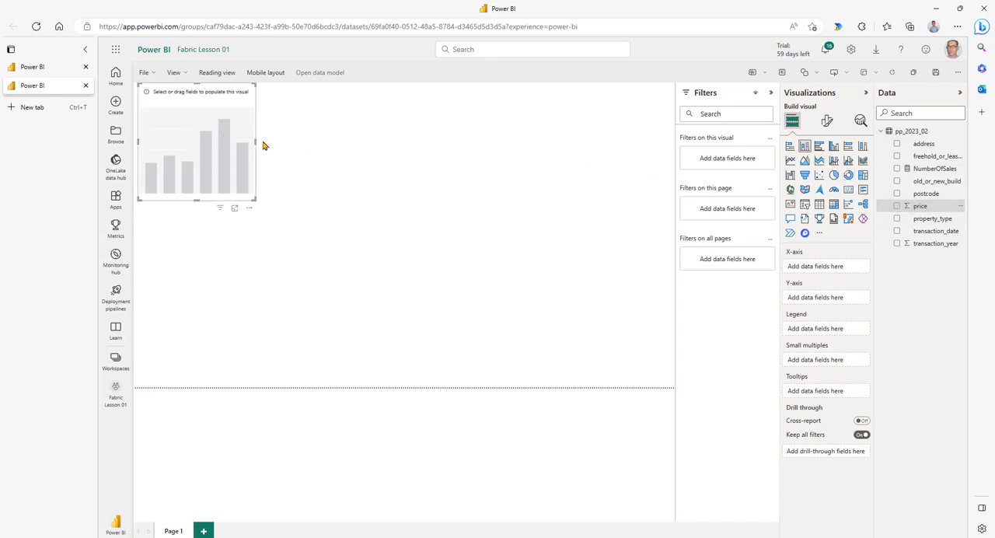
left_click(897, 206)
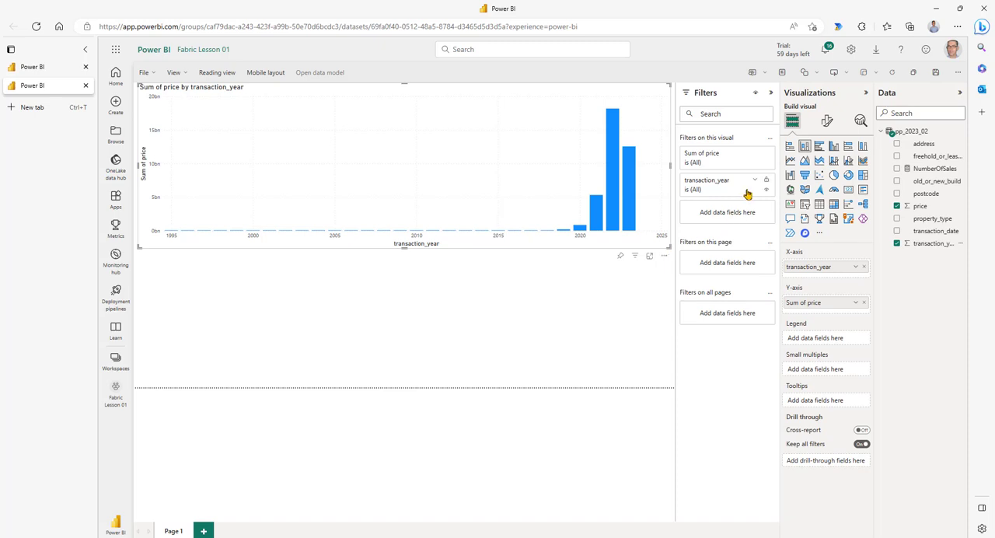
Filter the chart to transaction_year greater than 2019, leaving 2020–2023.
left_click(754, 184)
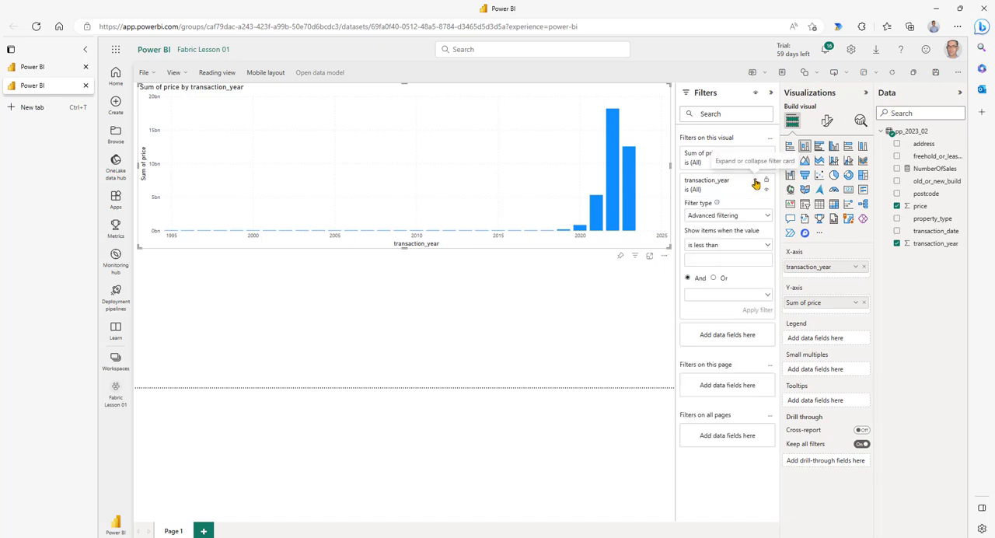
left_click(728, 244)
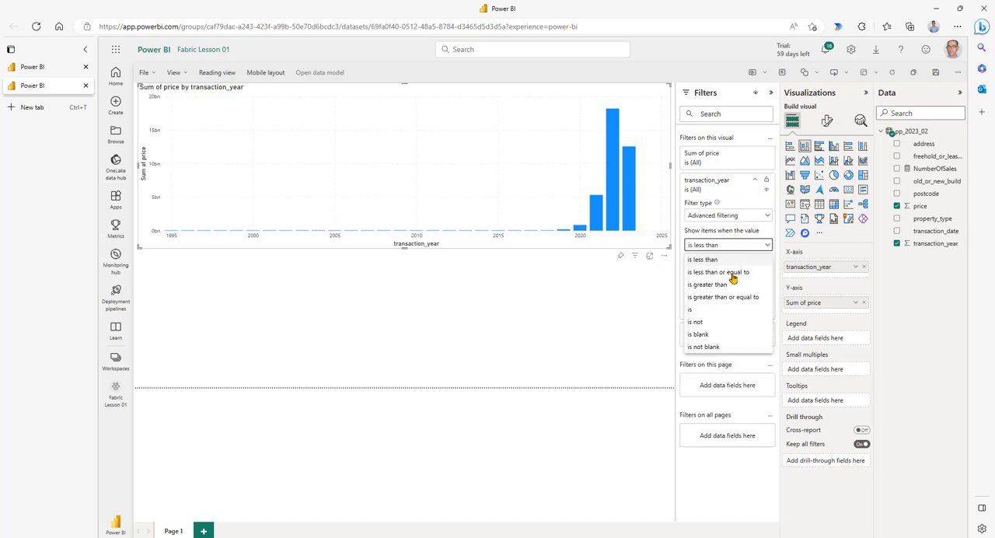
left_click(708, 284)
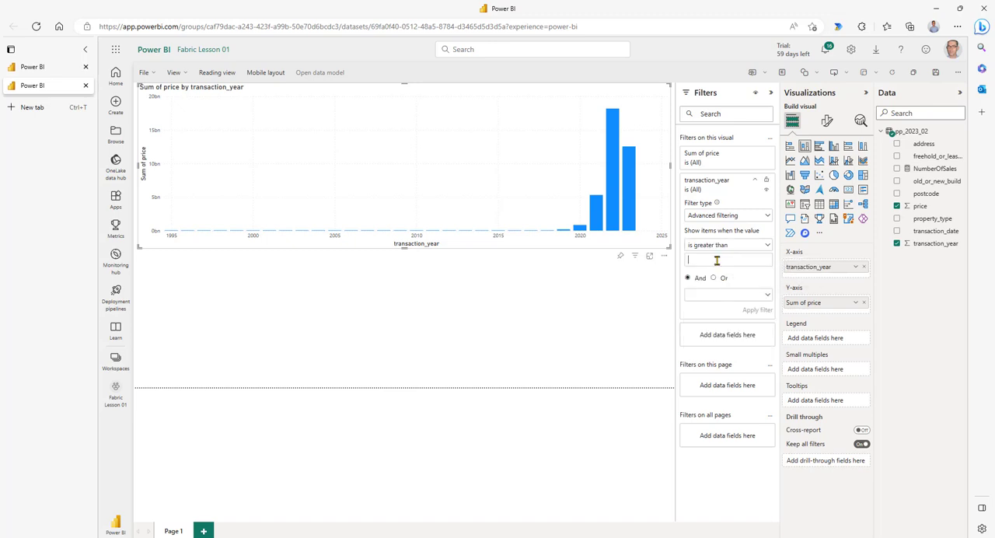
type("2019")
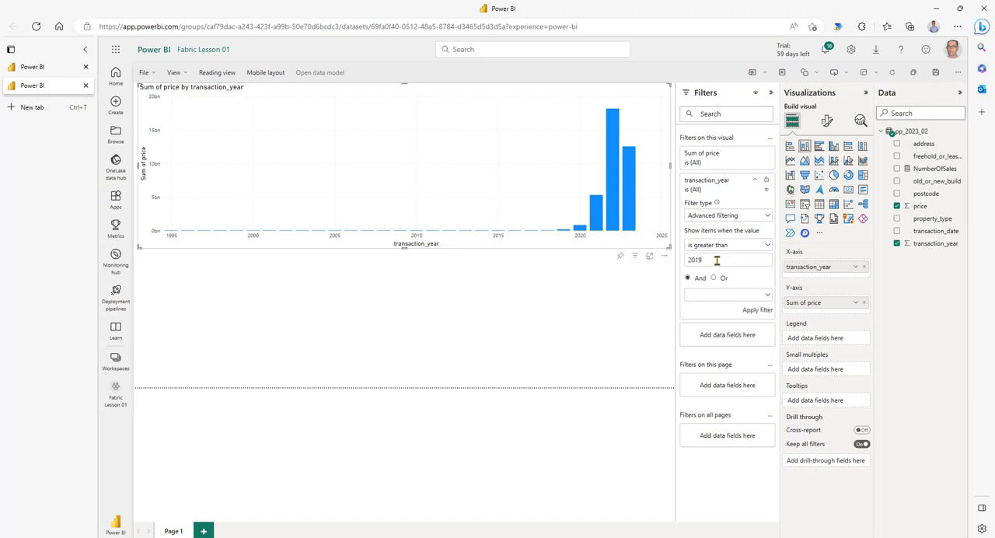
left_click(756, 310)
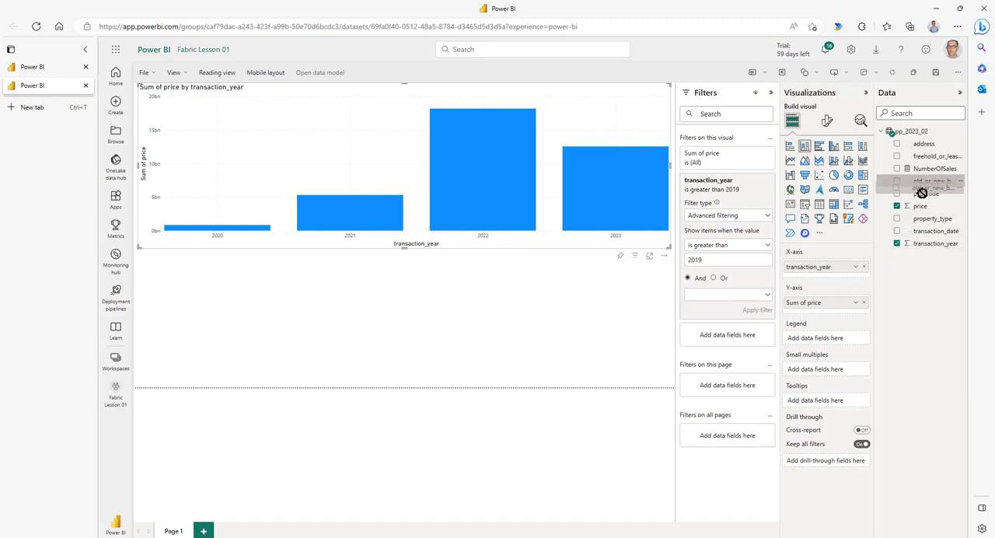
Split columns by old_or_new_build, add a NumberOfSales line chart by year and property_type, save as 'Property Sales Analysis'.
left_click(897, 181)
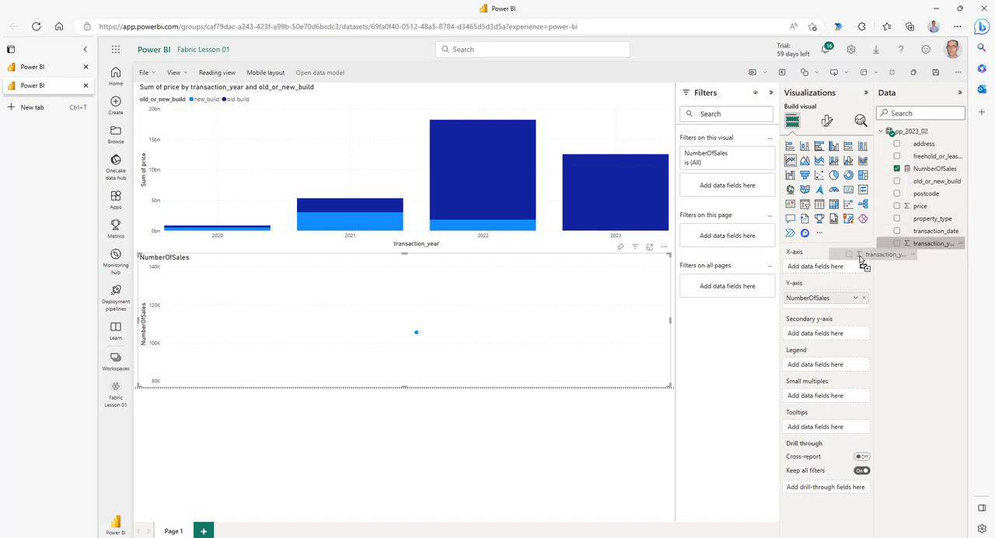
left_click_drag(933, 243, 824, 266)
type("Property Sales Analysis")
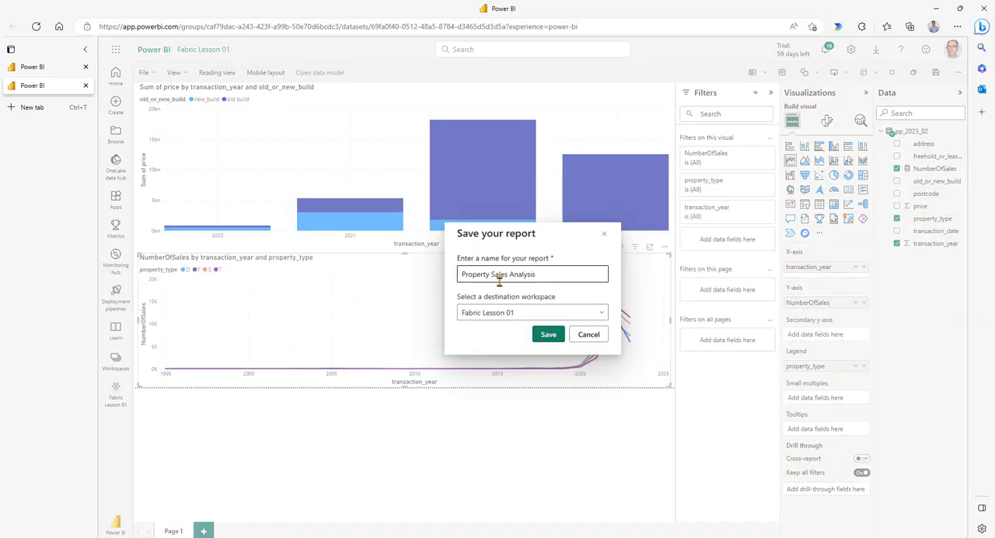
left_click(548, 334)
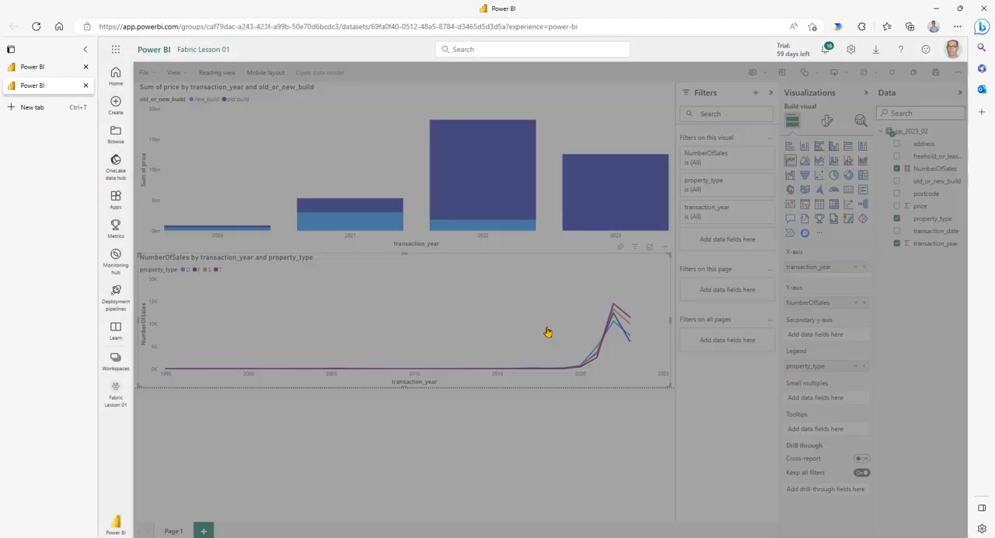